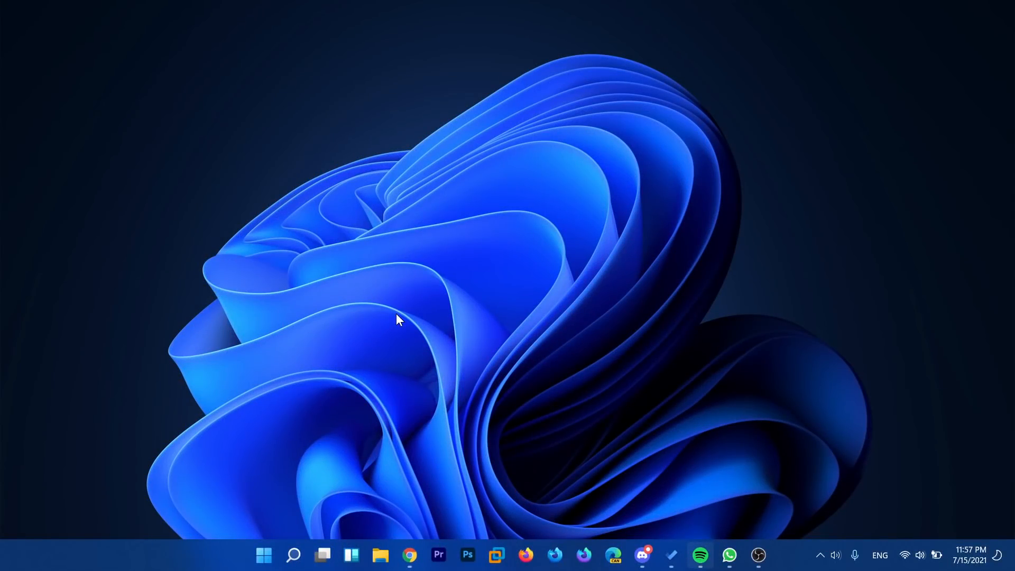
pyautogui.moveTo(253, 241)
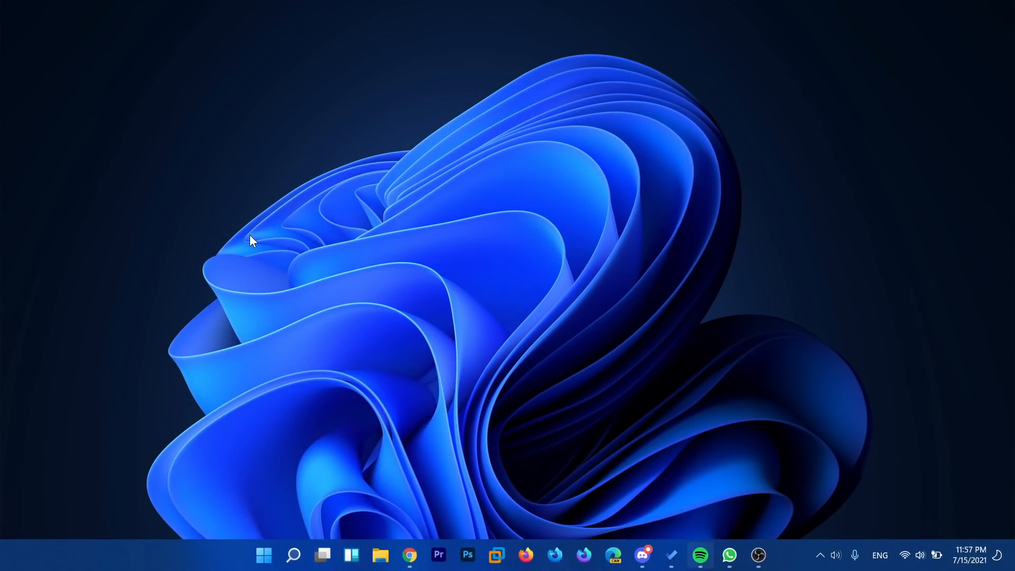
pyautogui.moveTo(244, 251)
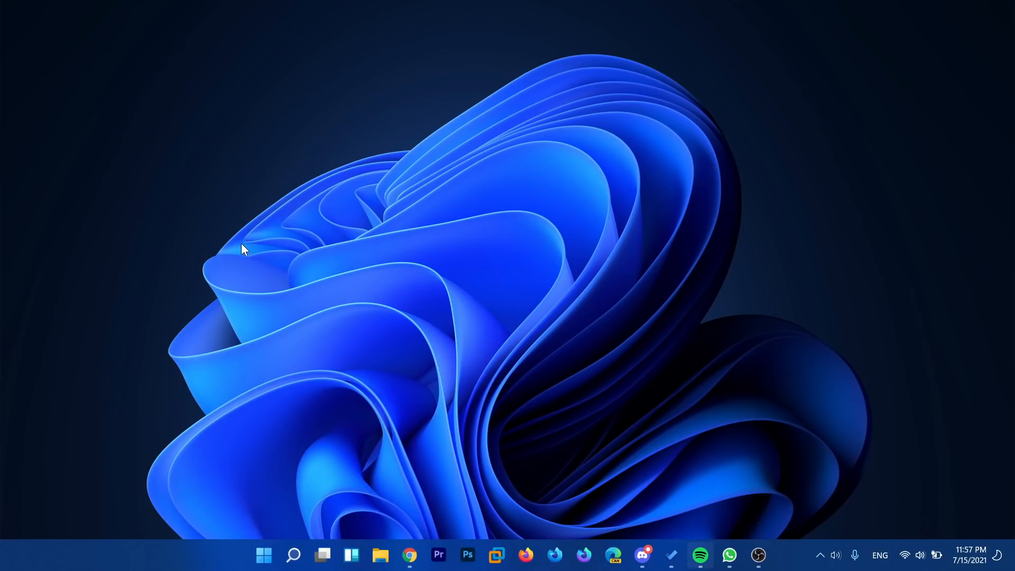
# Step: Run winver to show About Windows with Version 21H2, OS Build 22000.71
pyautogui.write('winver')
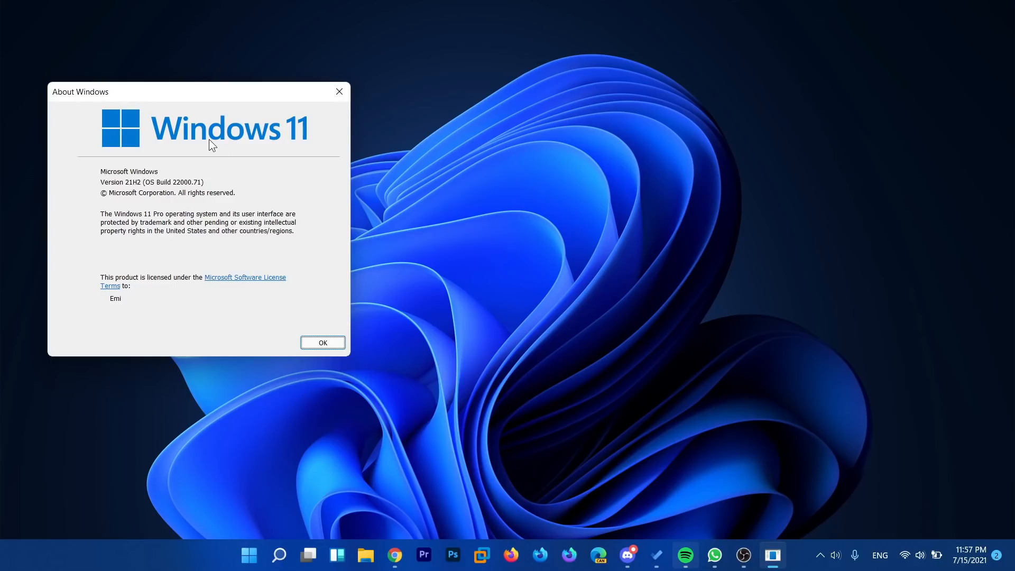
# Step: Dismiss the About Windows dialog with OK, leaving the desktop clear
pyautogui.click(322, 343)
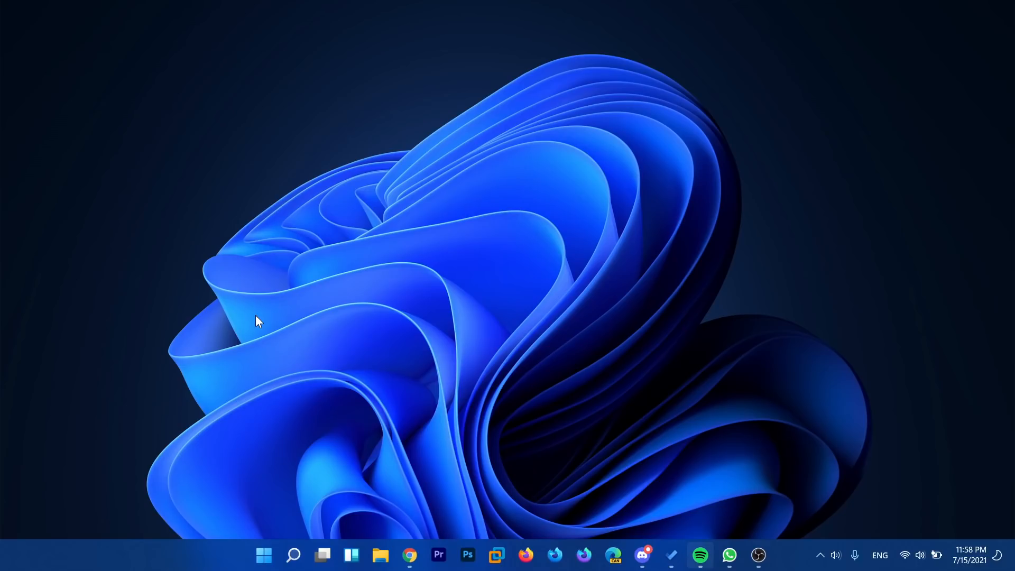
pyautogui.moveTo(269, 317)
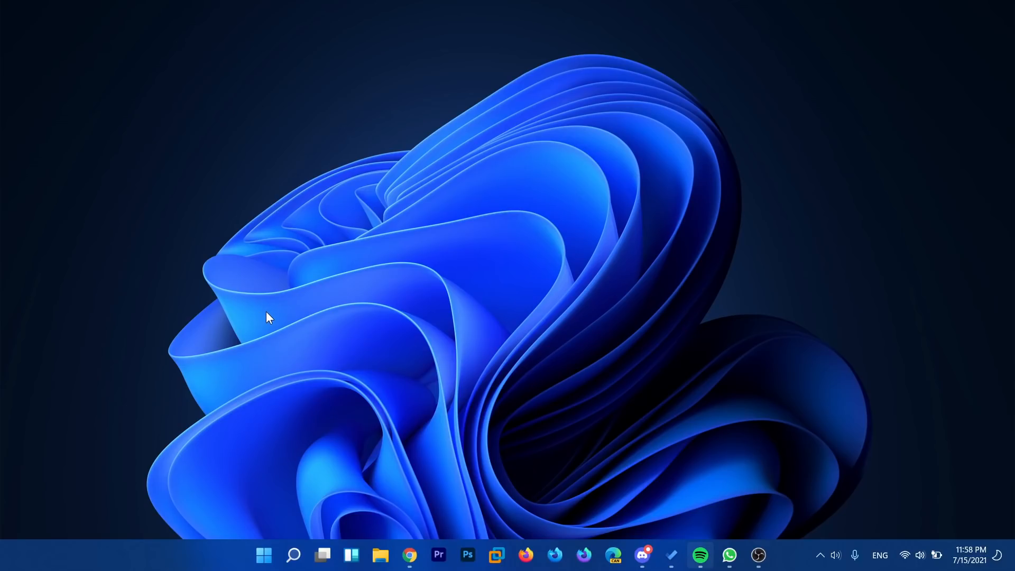
pyautogui.moveTo(263, 316)
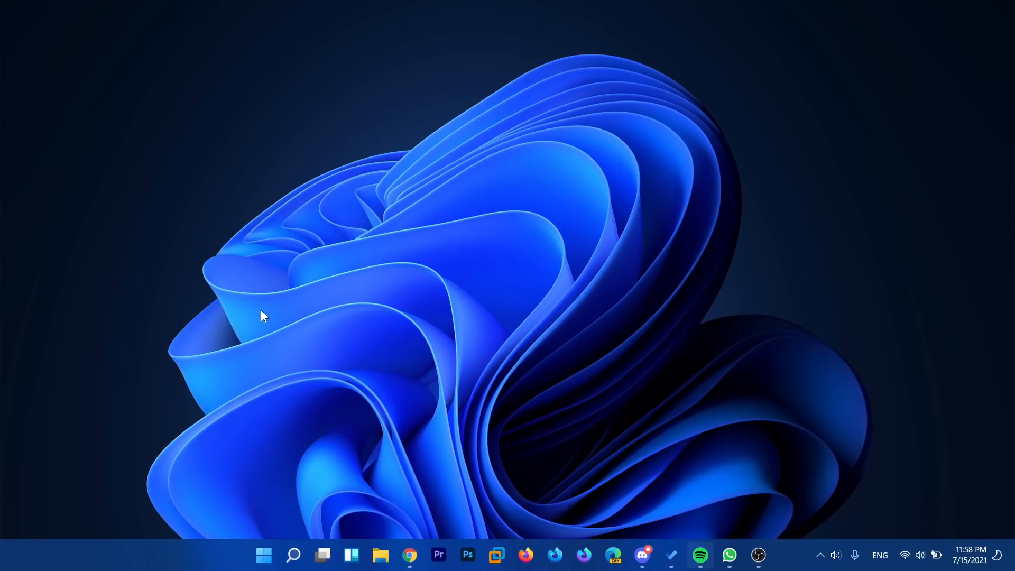
pyautogui.moveTo(259, 313)
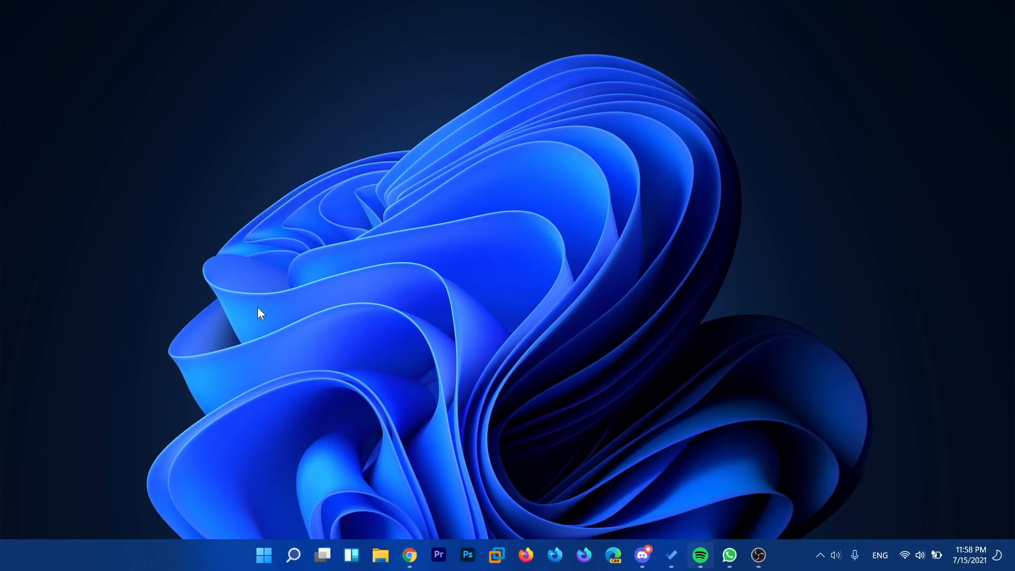
pyautogui.moveTo(263, 326)
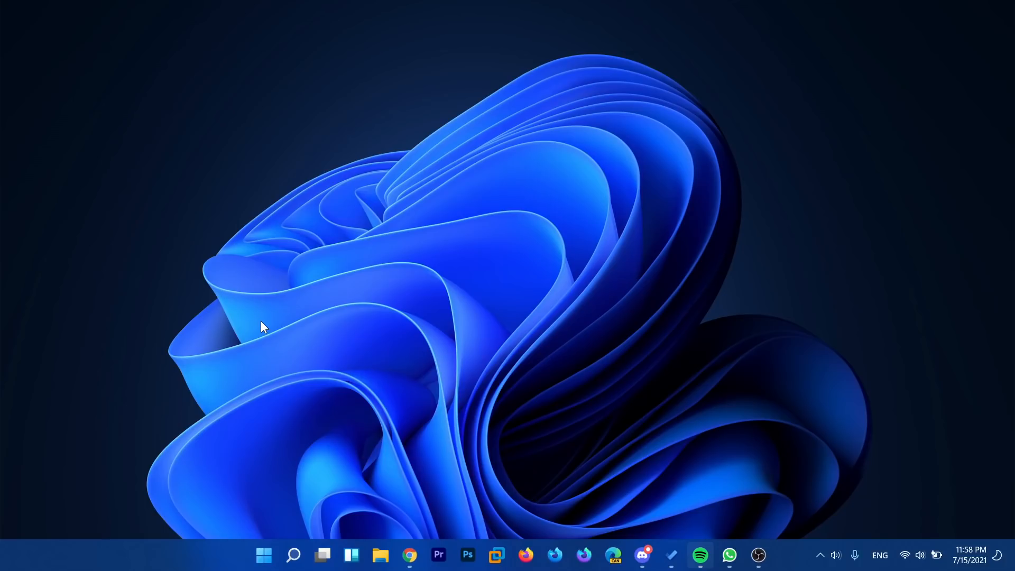
pyautogui.moveTo(252, 330)
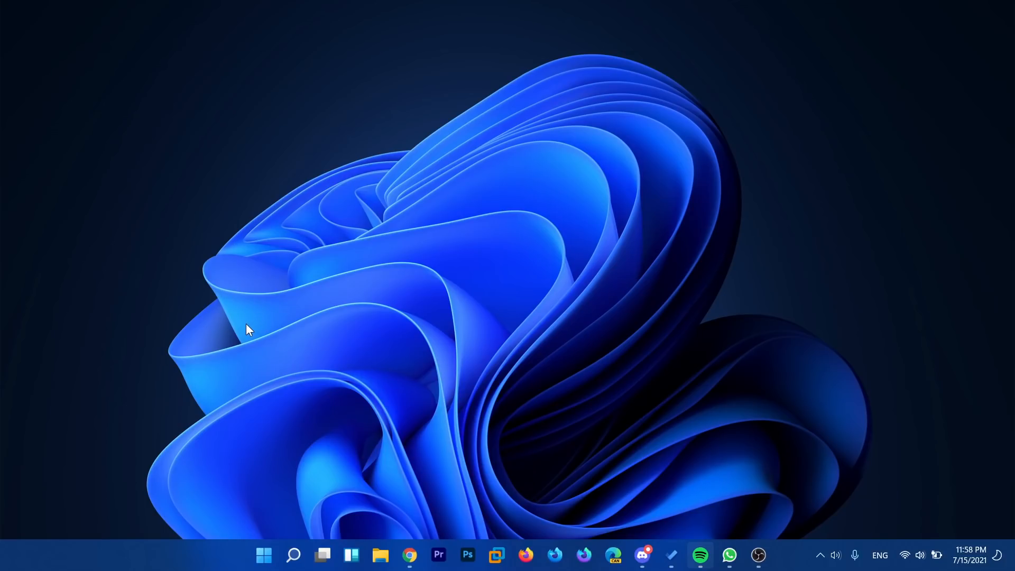
pyautogui.moveTo(353, 324)
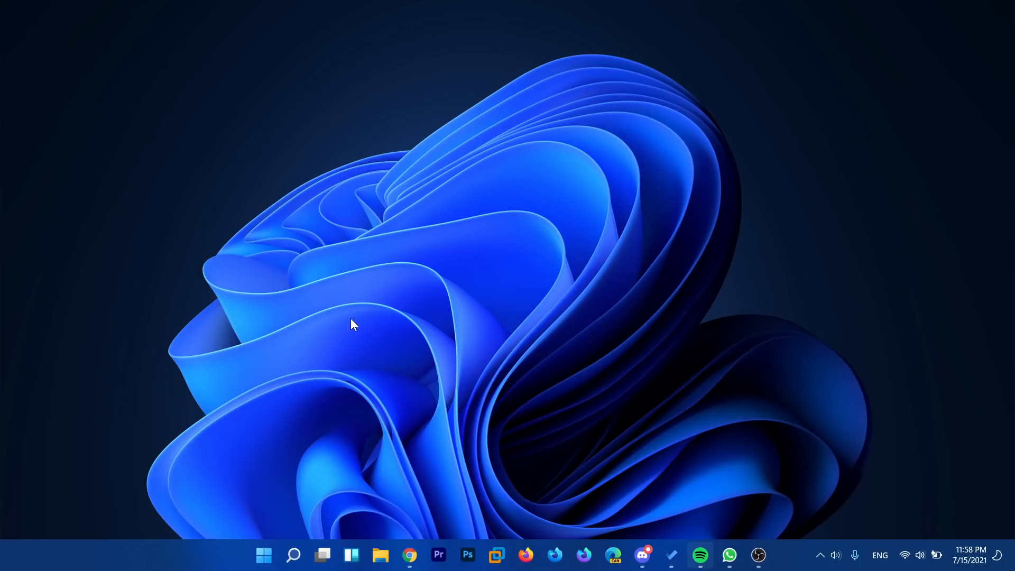
pyautogui.moveTo(350, 326)
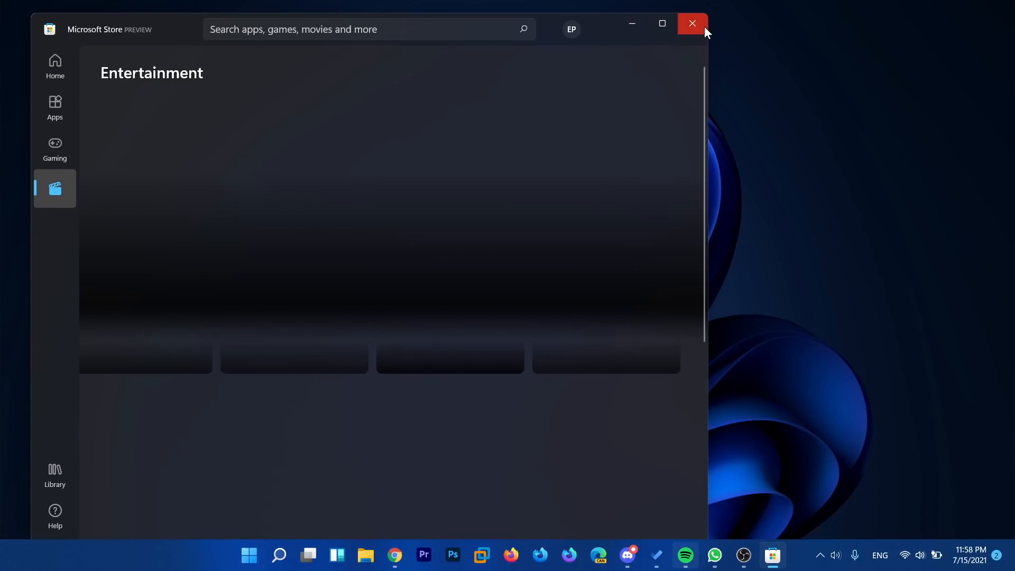
# Step: Close the Microsoft Store Preview window showing the Entertainment page
pyautogui.click(692, 24)
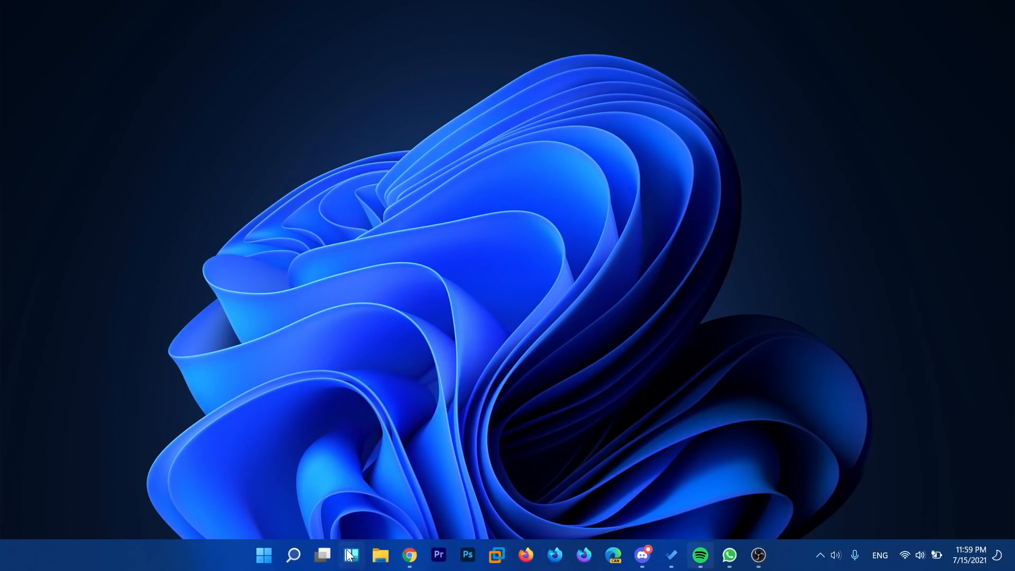
pyautogui.click(351, 555)
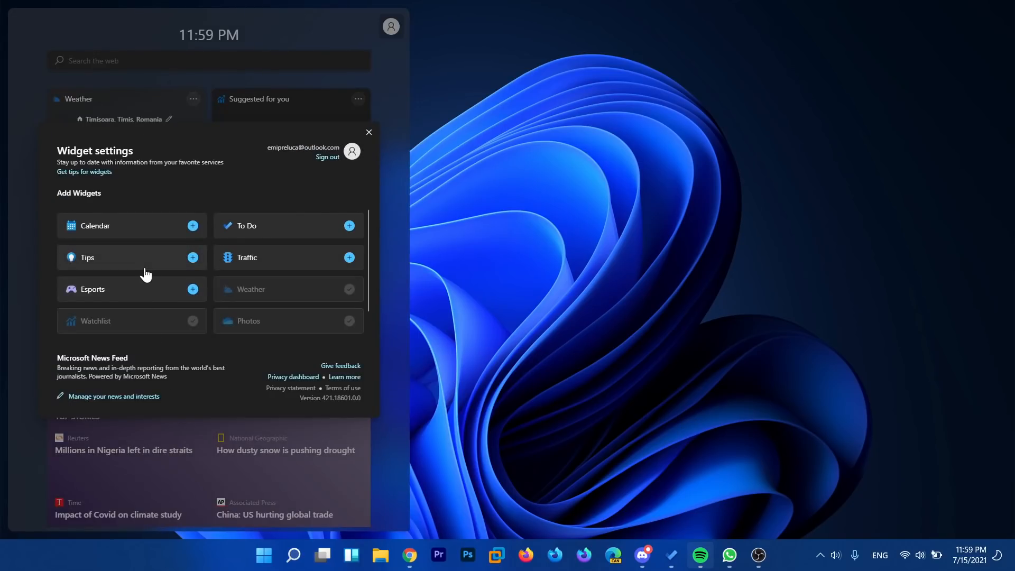
pyautogui.moveTo(153, 235)
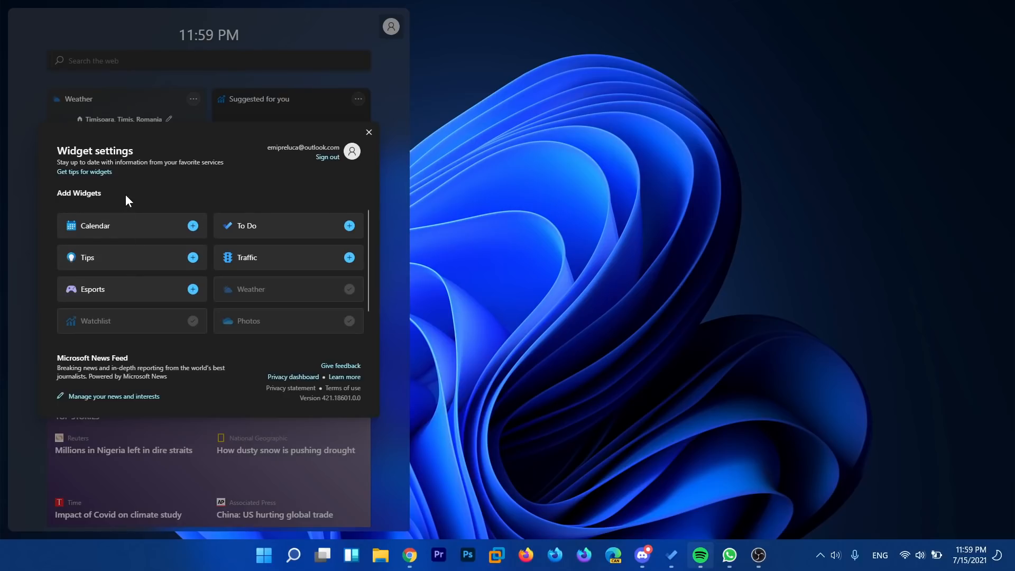
pyautogui.moveTo(324, 177)
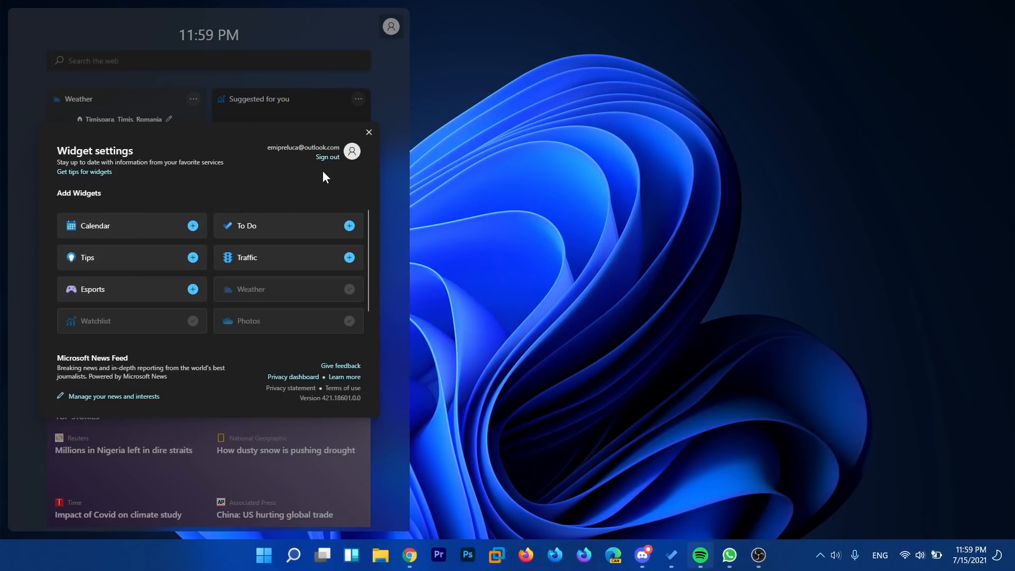
pyautogui.moveTo(110, 229)
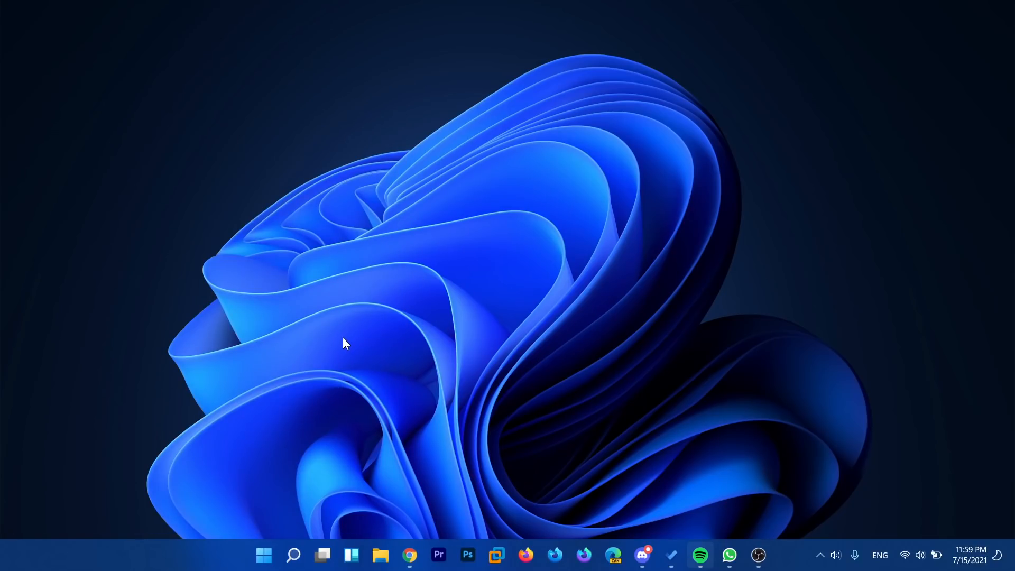
pyautogui.moveTo(342, 344)
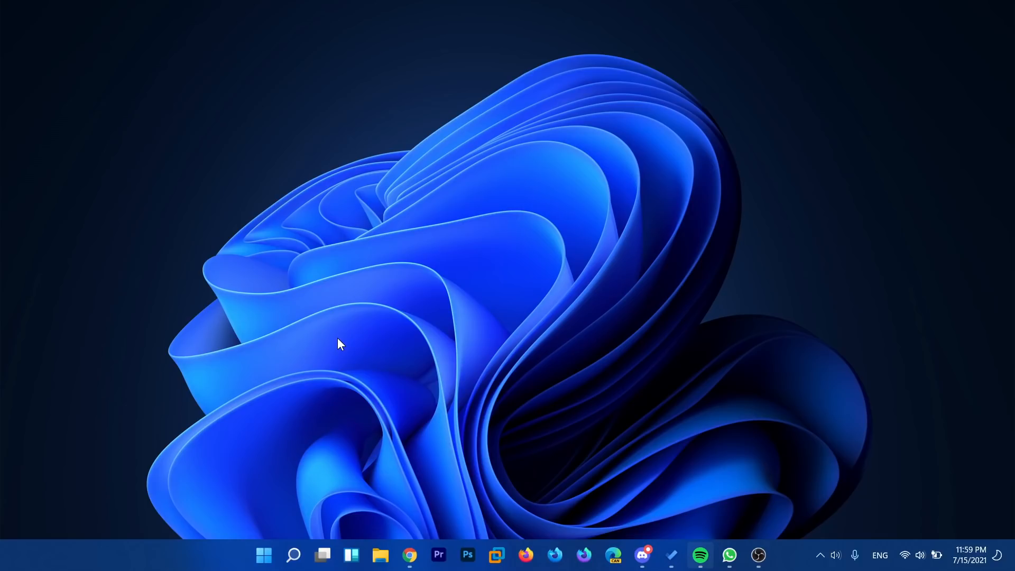
pyautogui.moveTo(264, 201)
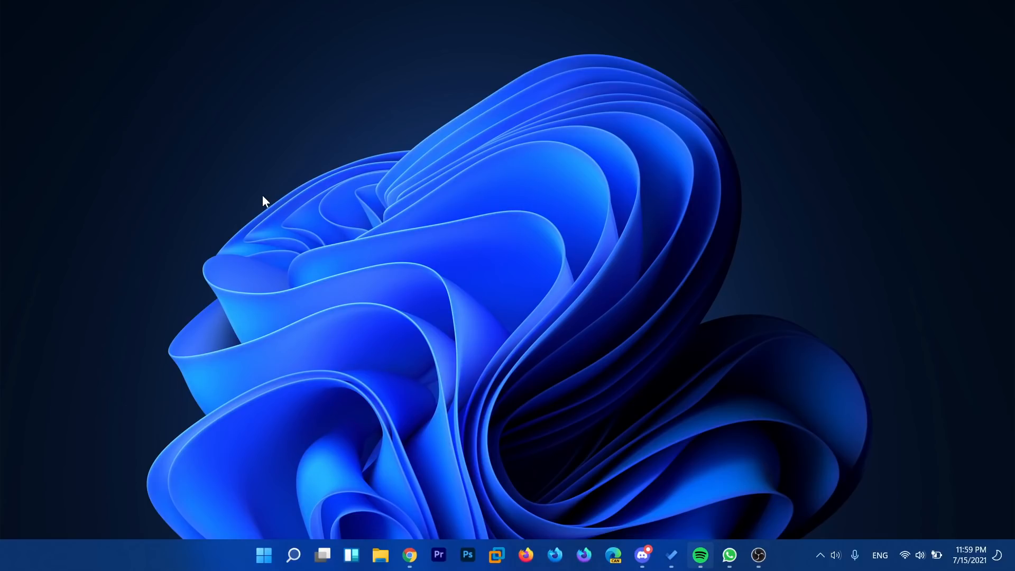
pyautogui.moveTo(253, 204)
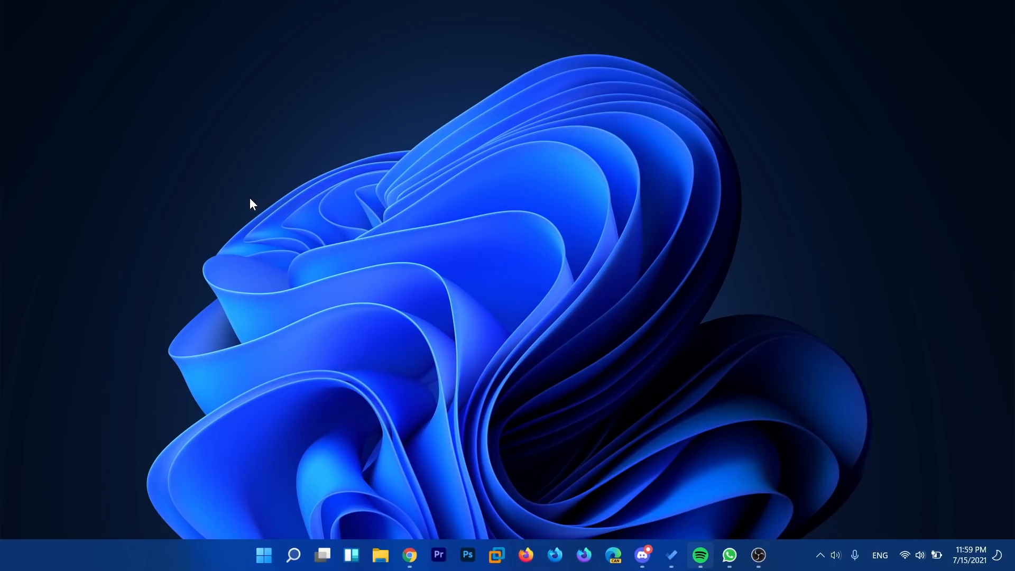
pyautogui.rightClick(252, 204)
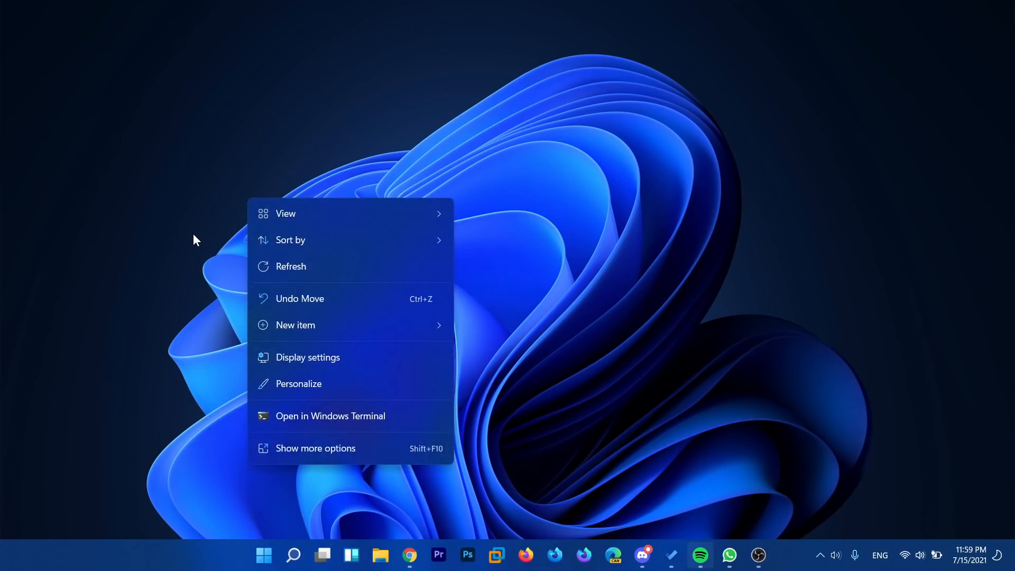
pyautogui.click(295, 324)
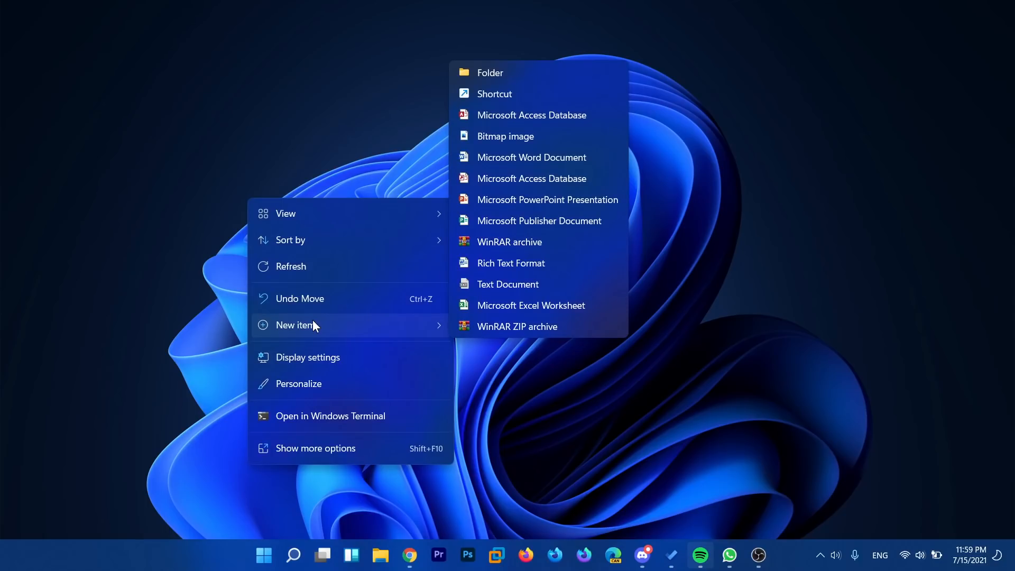
pyautogui.moveTo(259, 188)
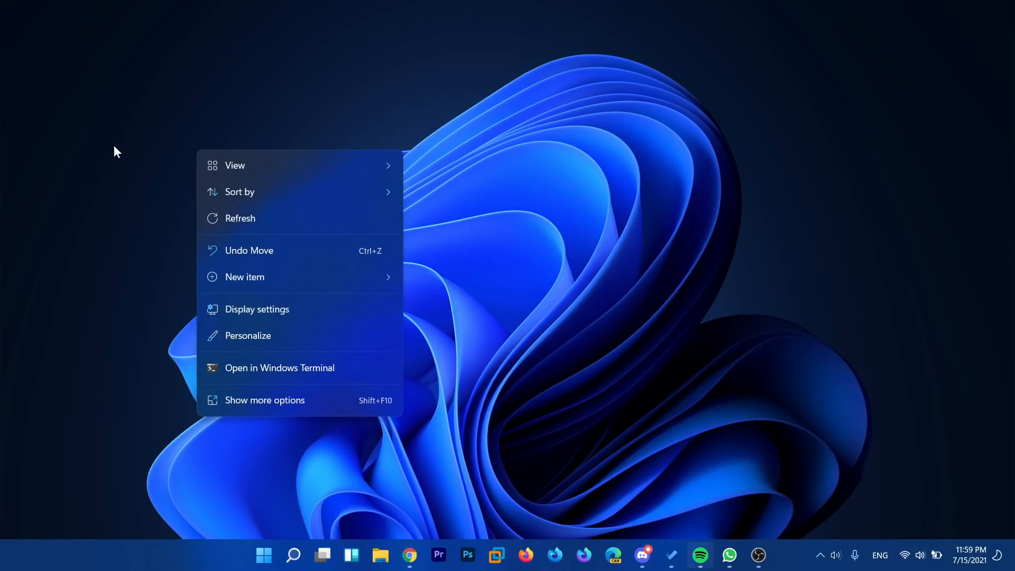
pyautogui.moveTo(271, 166)
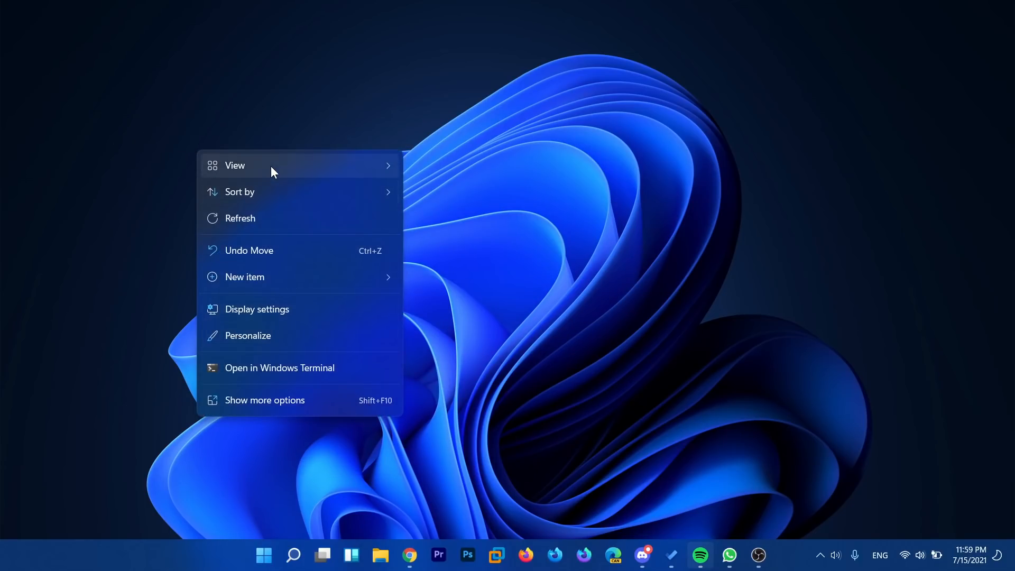
pyautogui.click(217, 123)
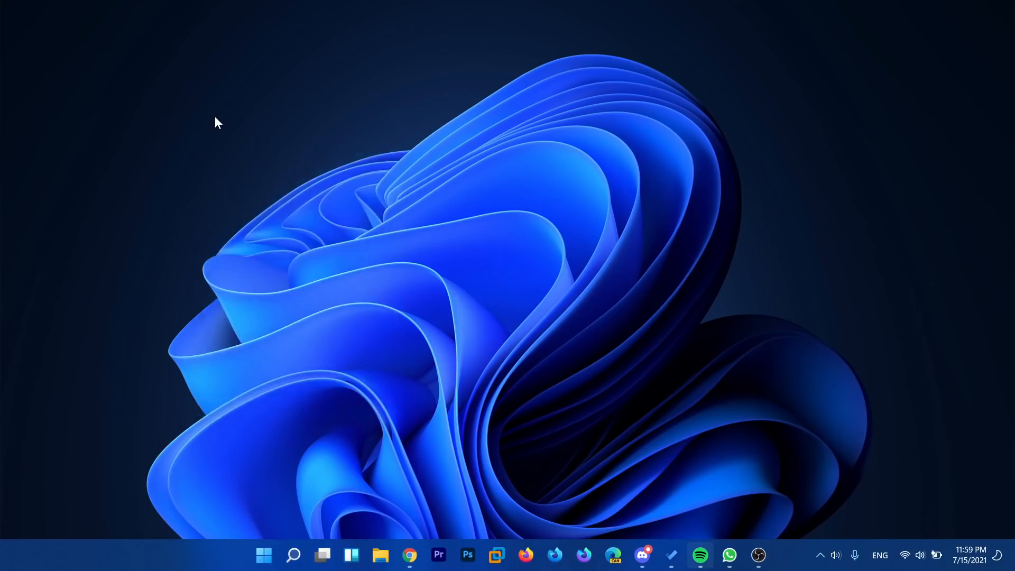
pyautogui.rightClick(252, 204)
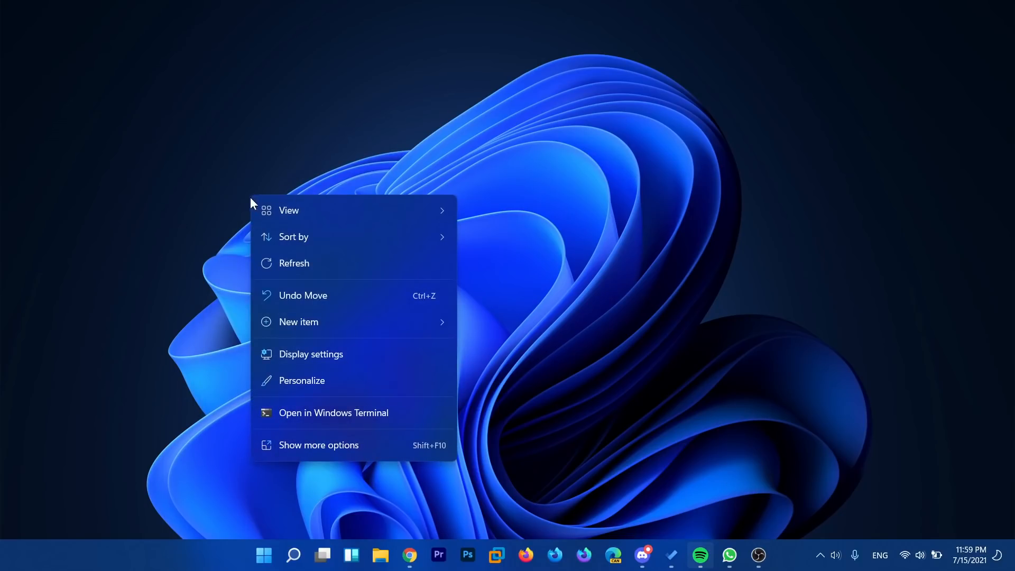
pyautogui.moveTo(231, 179)
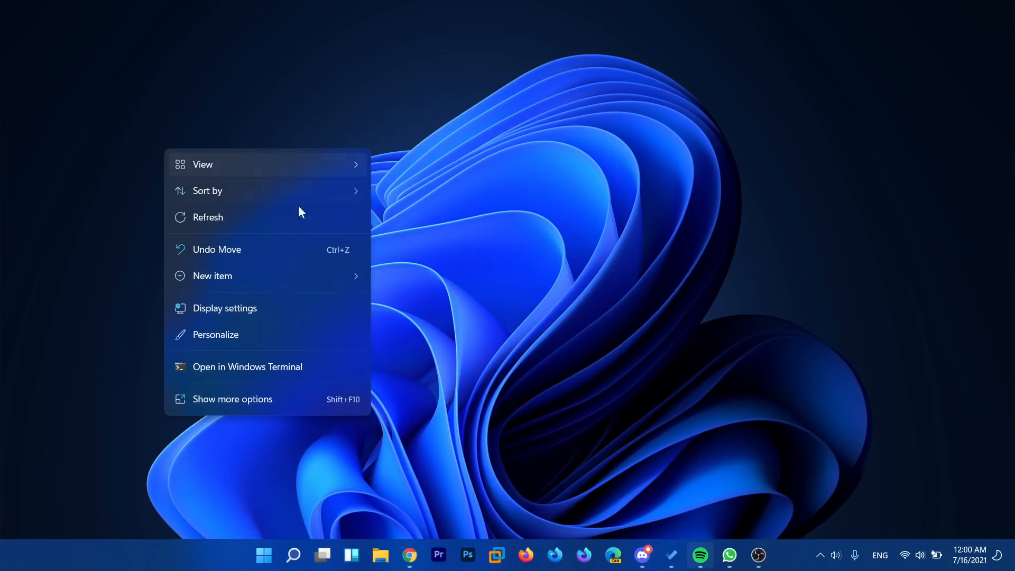
pyautogui.moveTo(114, 240)
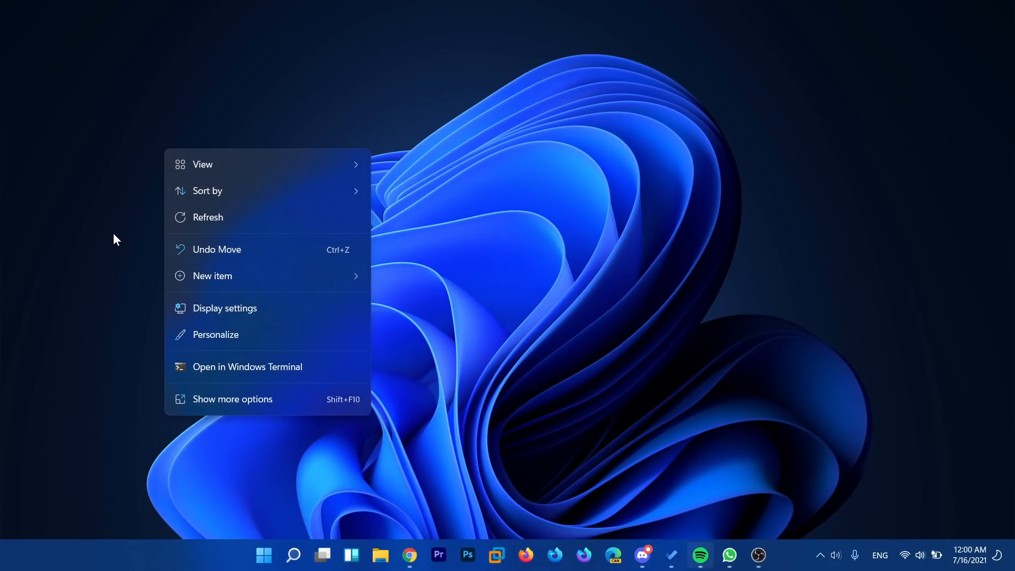
pyautogui.moveTo(116, 260)
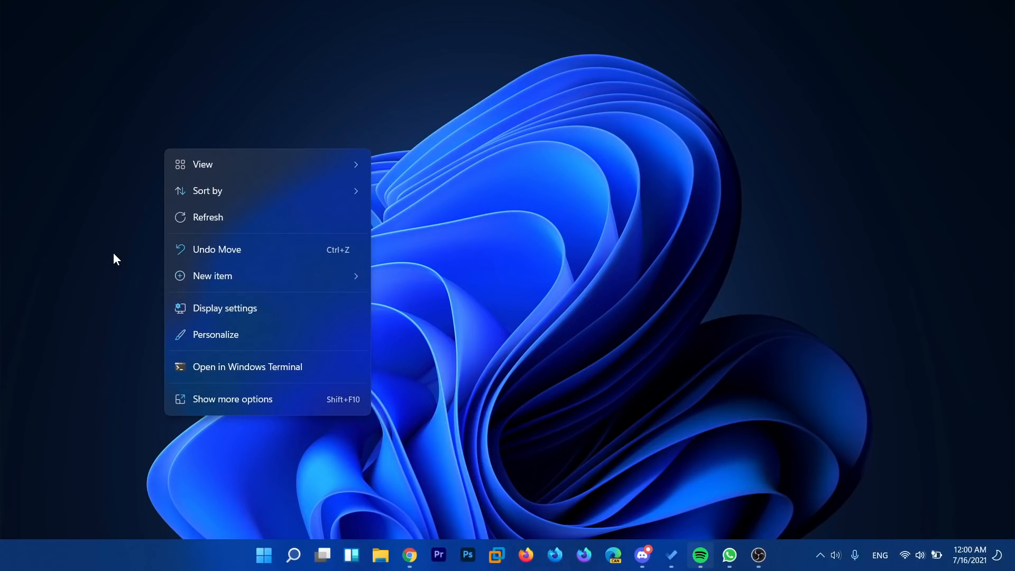
pyautogui.click(409, 556)
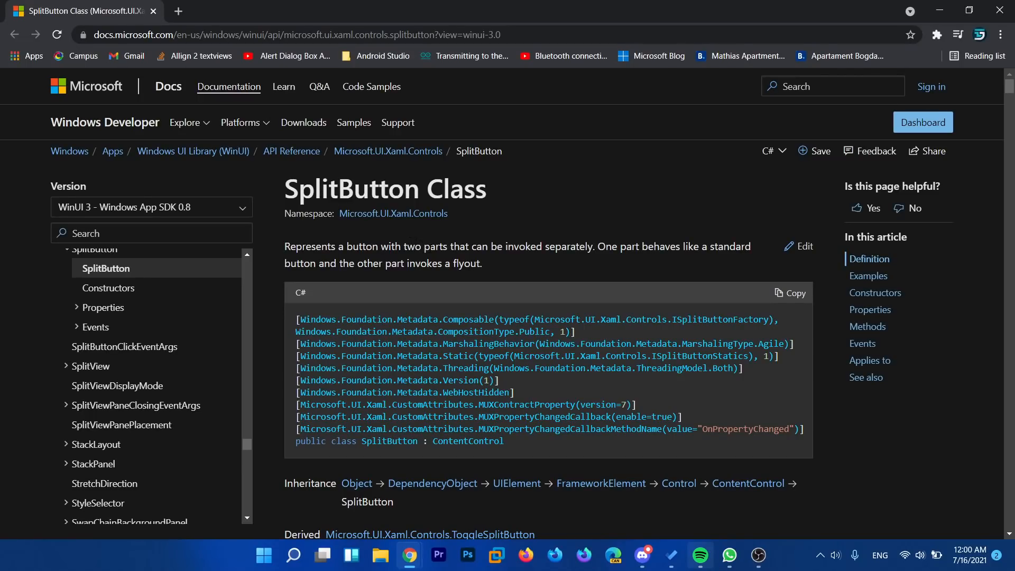
pyautogui.scroll(-3)
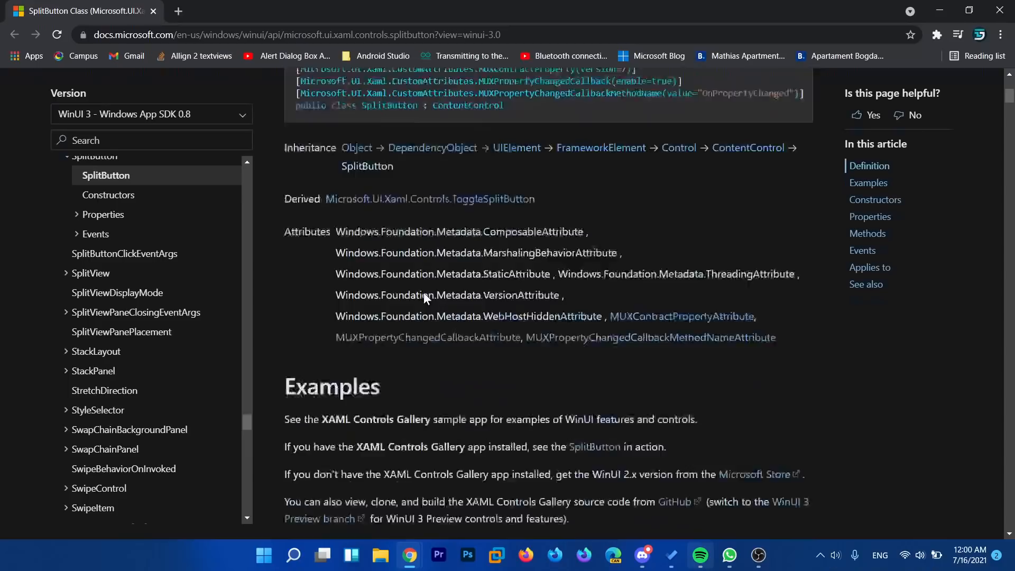
pyautogui.scroll(-3)
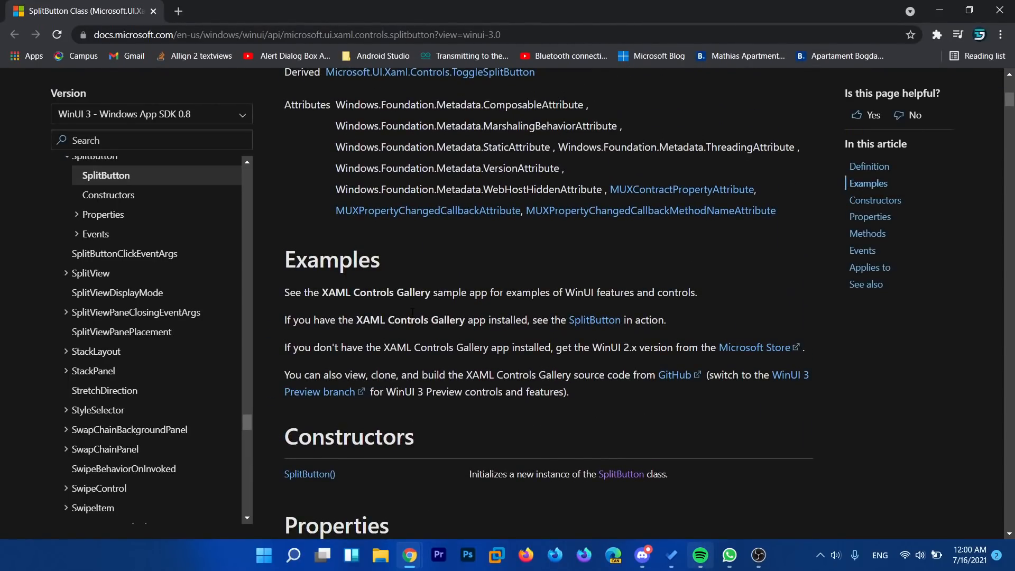
pyautogui.moveTo(409, 315)
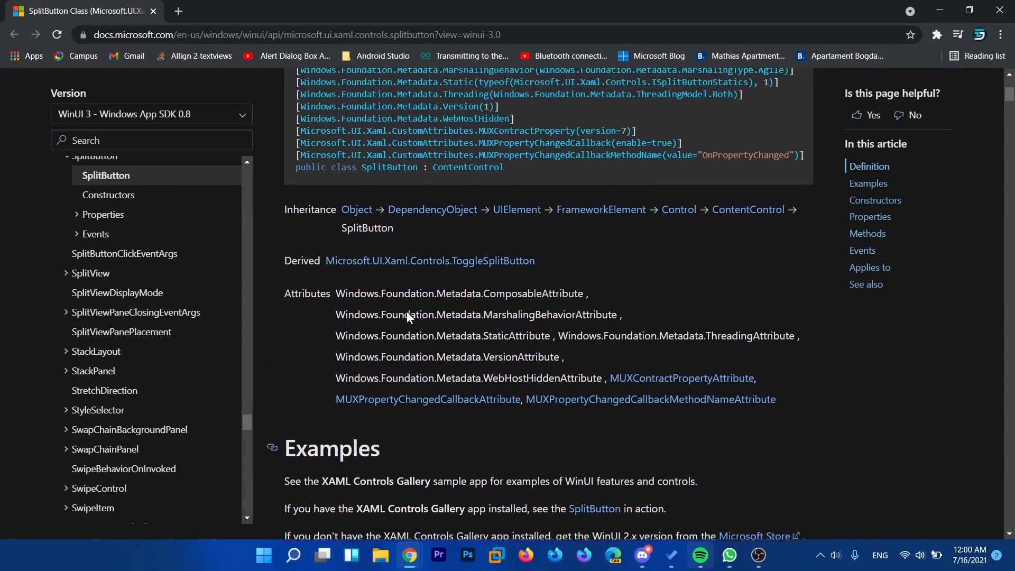
pyautogui.scroll(3)
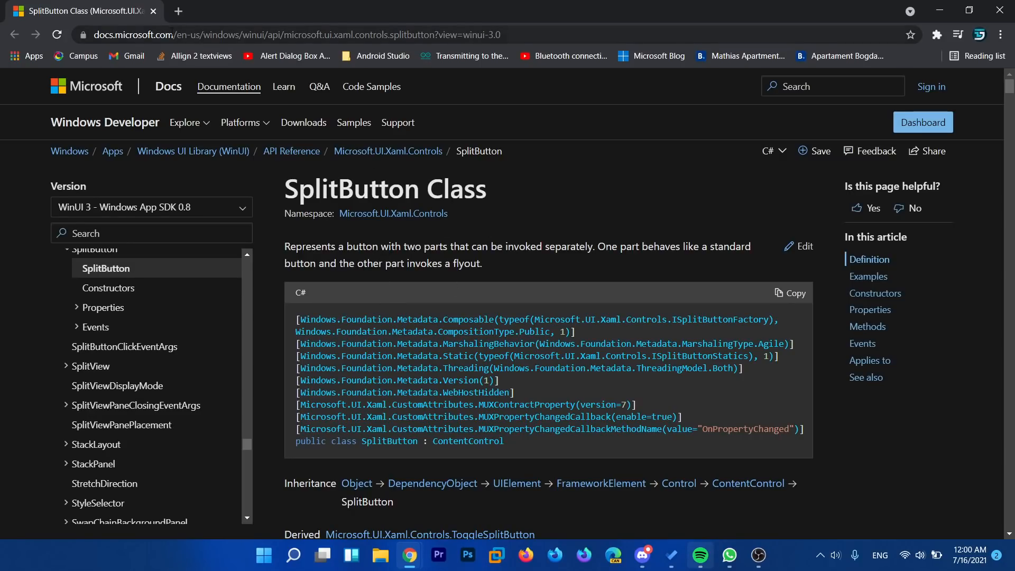
pyautogui.scroll(-3)
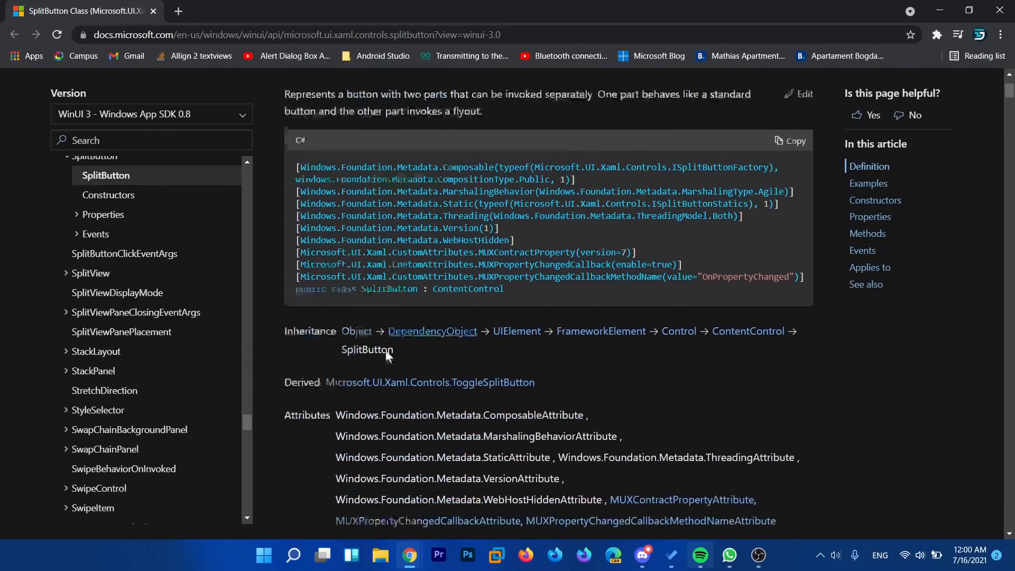
pyautogui.scroll(-3)
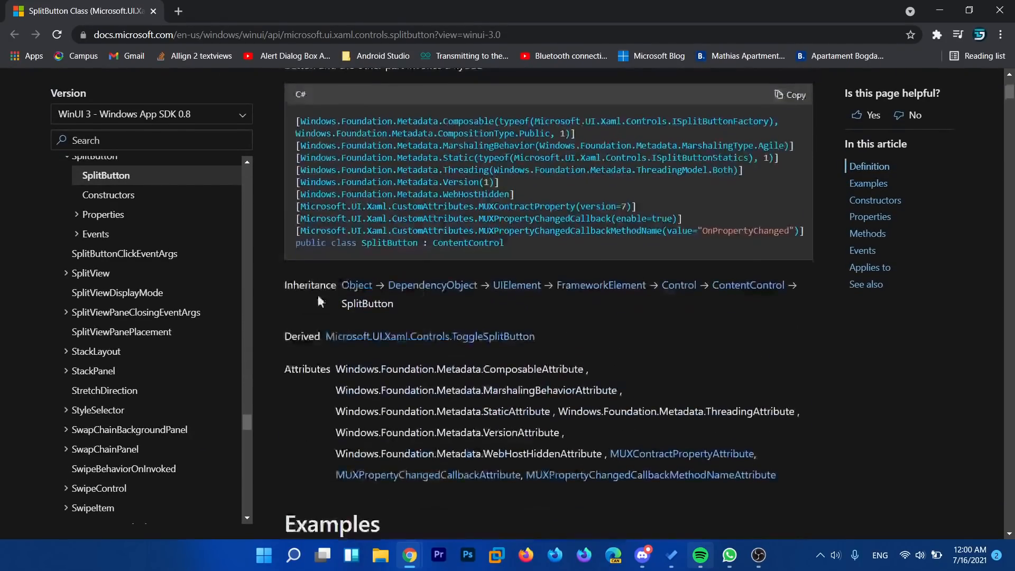
pyautogui.scroll(3)
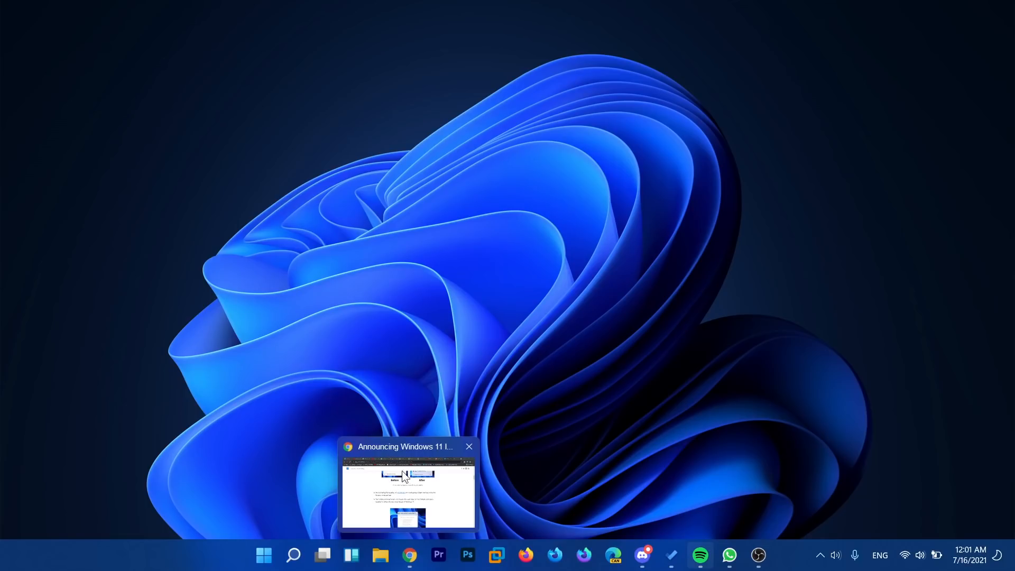
pyautogui.moveTo(382, 484)
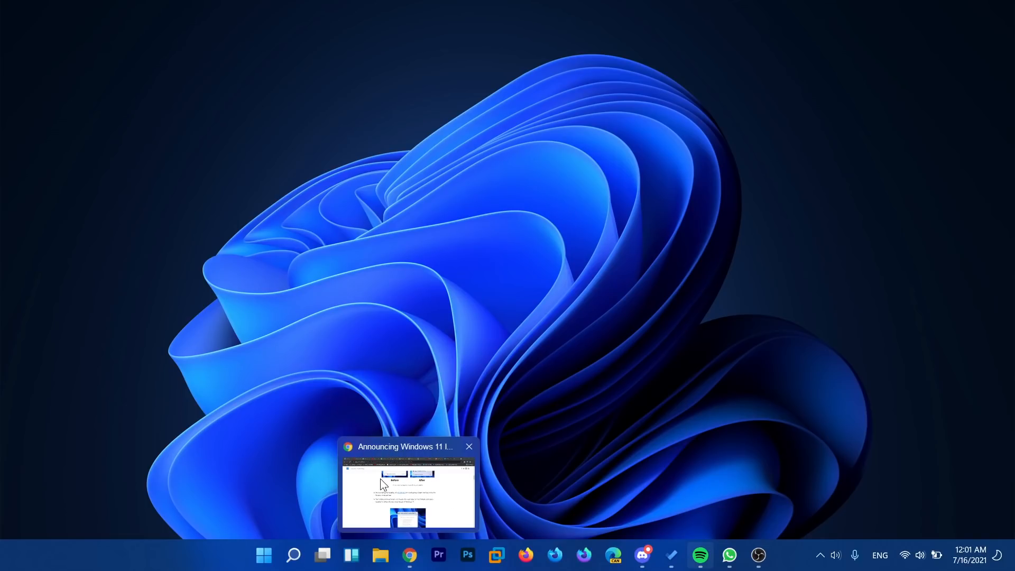
pyautogui.click(468, 447)
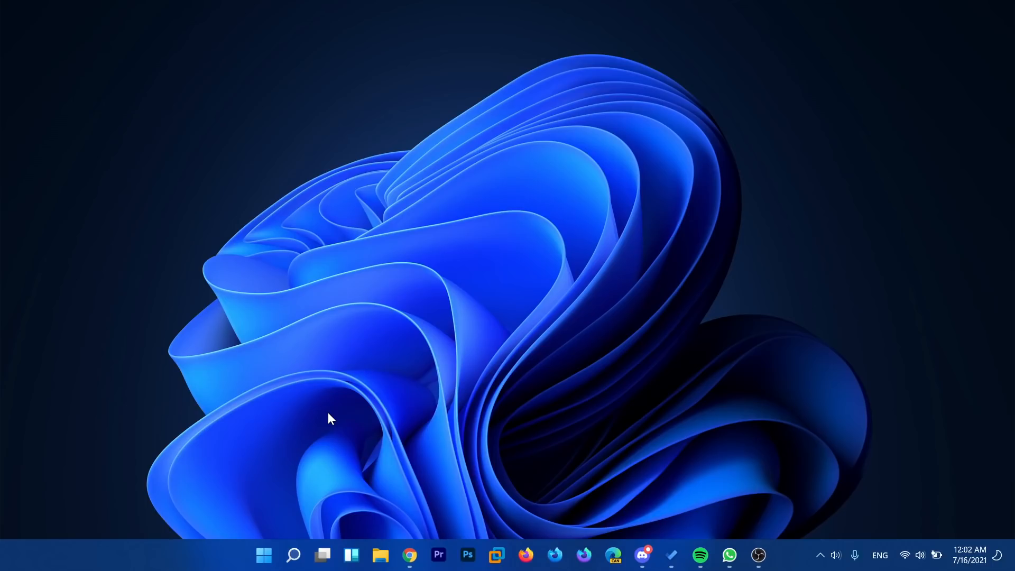
pyautogui.moveTo(330, 339)
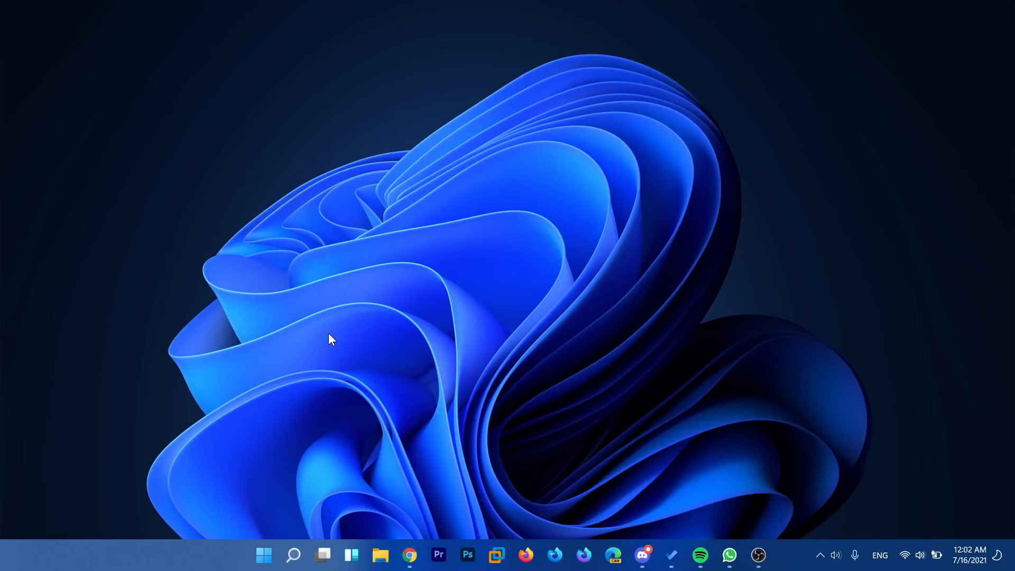
pyautogui.moveTo(305, 330)
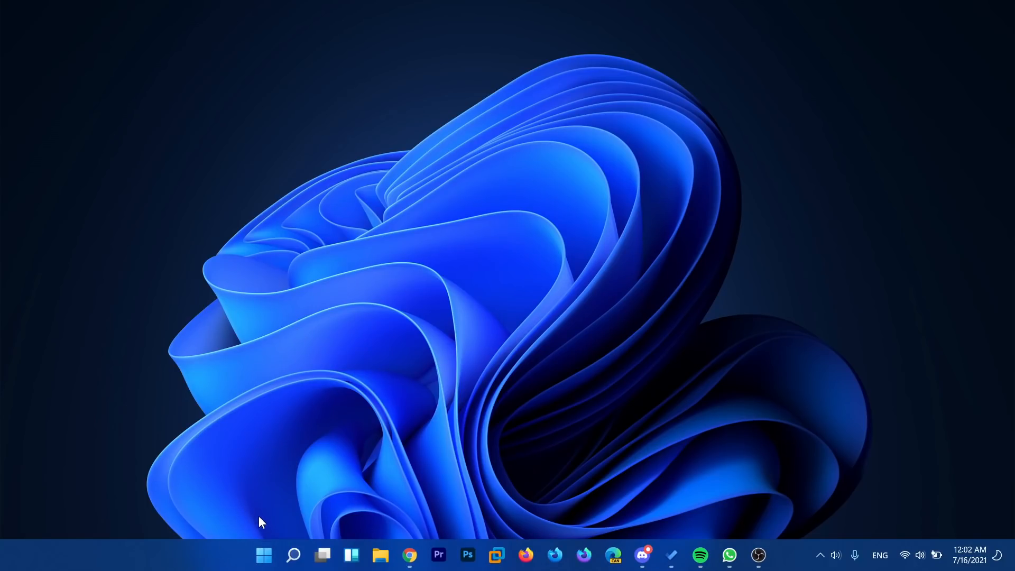
pyautogui.click(264, 555)
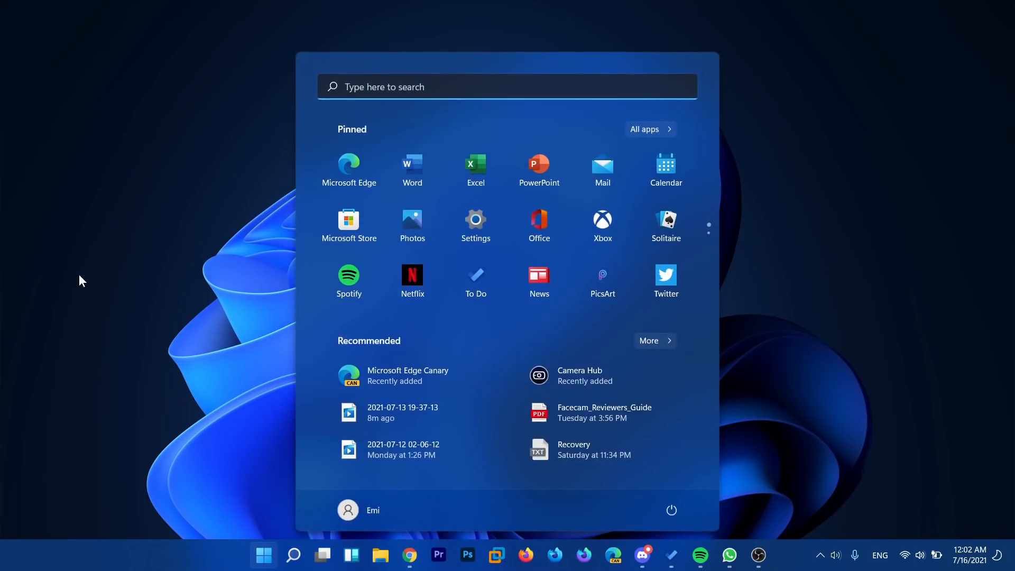
pyautogui.click(263, 556)
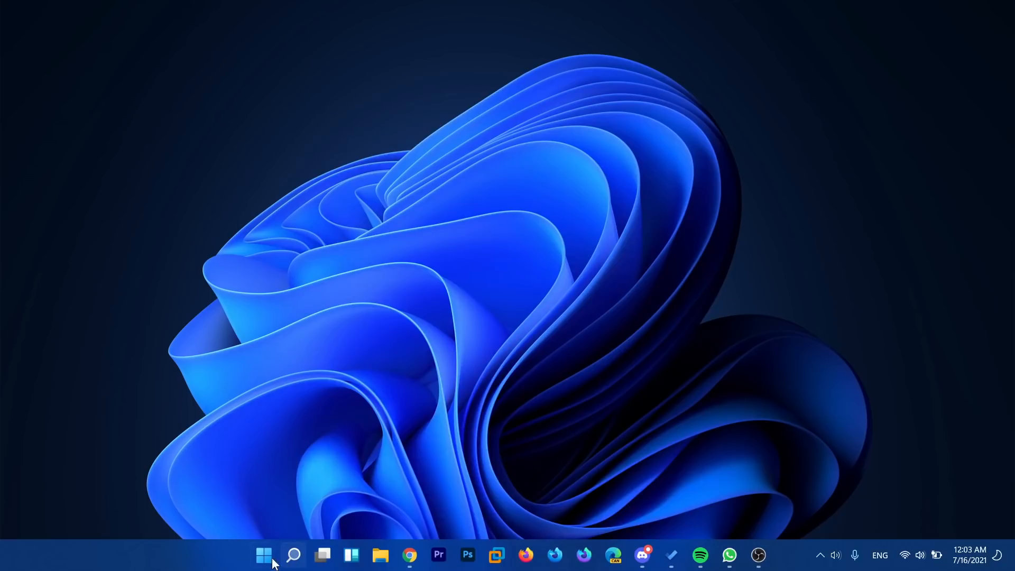
pyautogui.moveTo(236, 512)
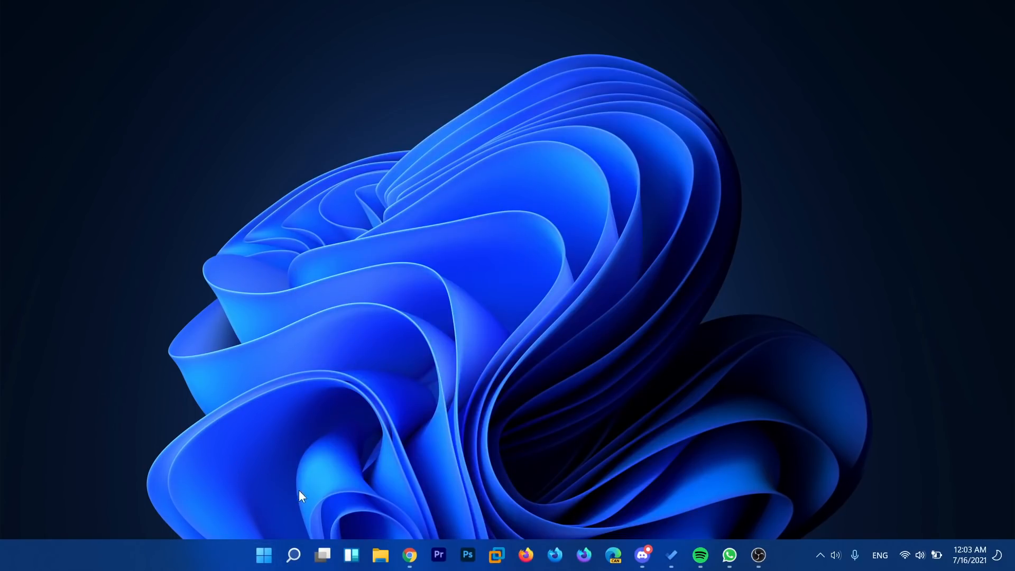
pyautogui.moveTo(416, 216)
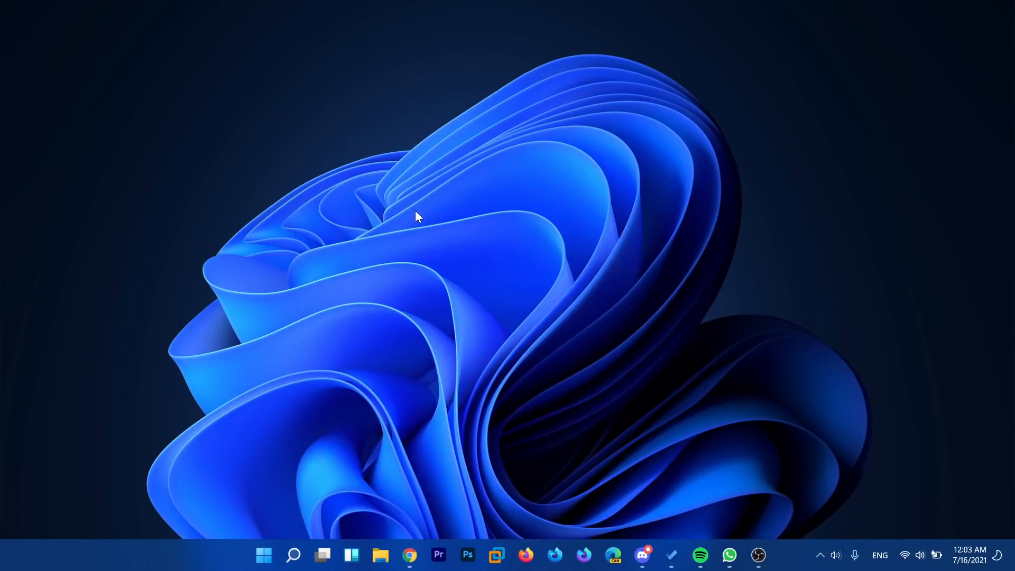
pyautogui.moveTo(380, 555)
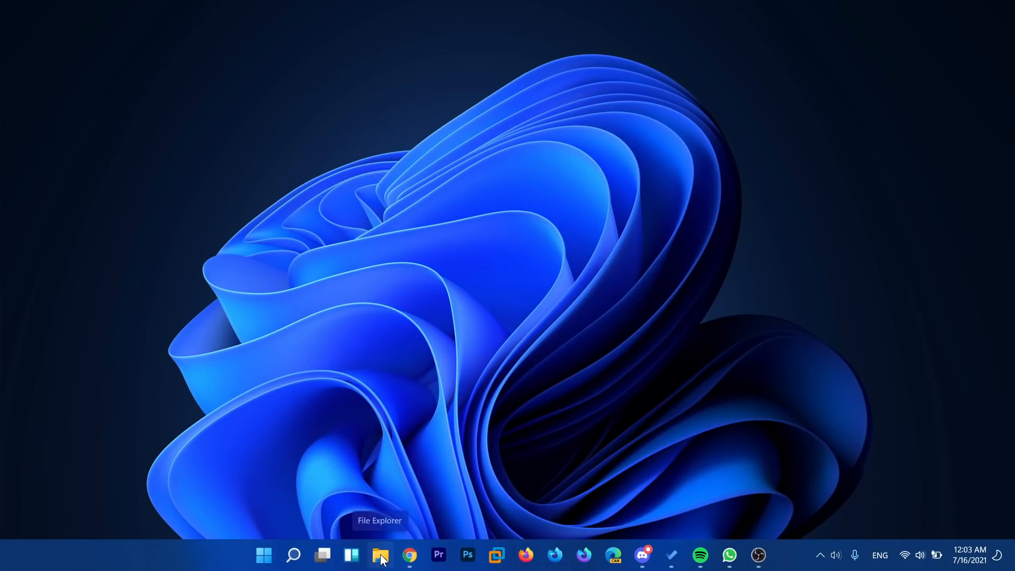
pyautogui.rightClick(380, 556)
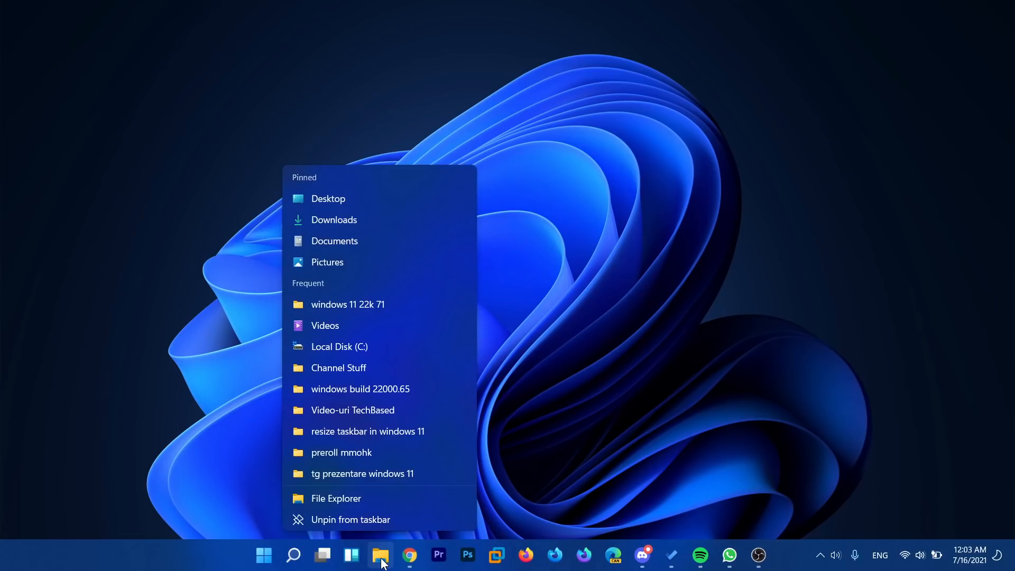
pyautogui.moveTo(325, 325)
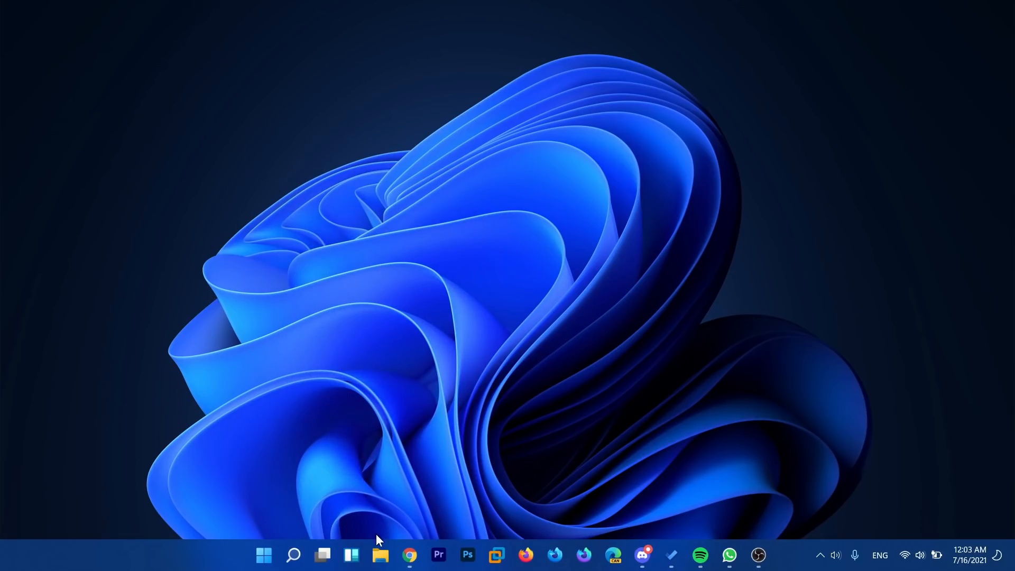
pyautogui.rightClick(380, 555)
pyautogui.write('se')
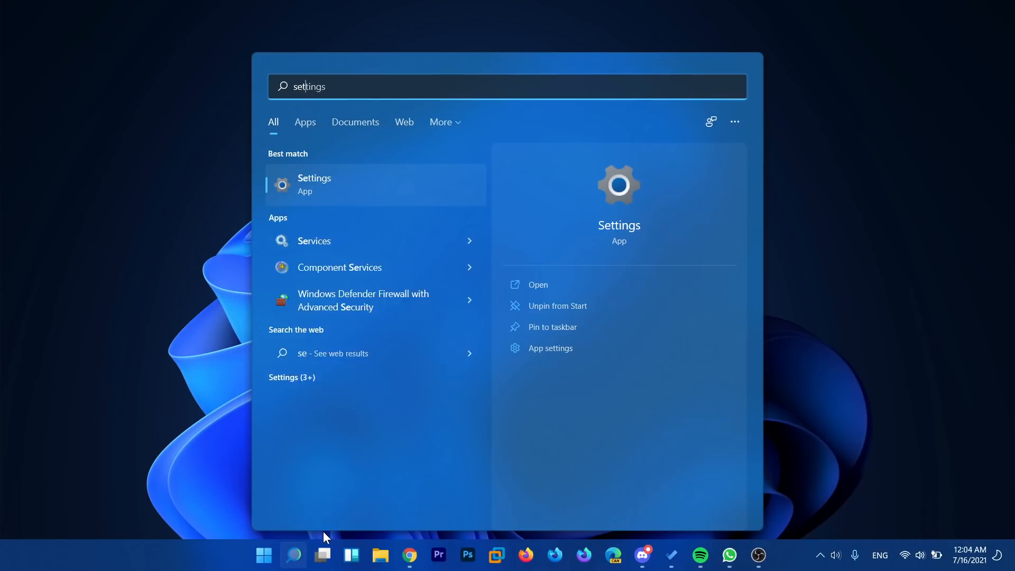
pyautogui.click(314, 184)
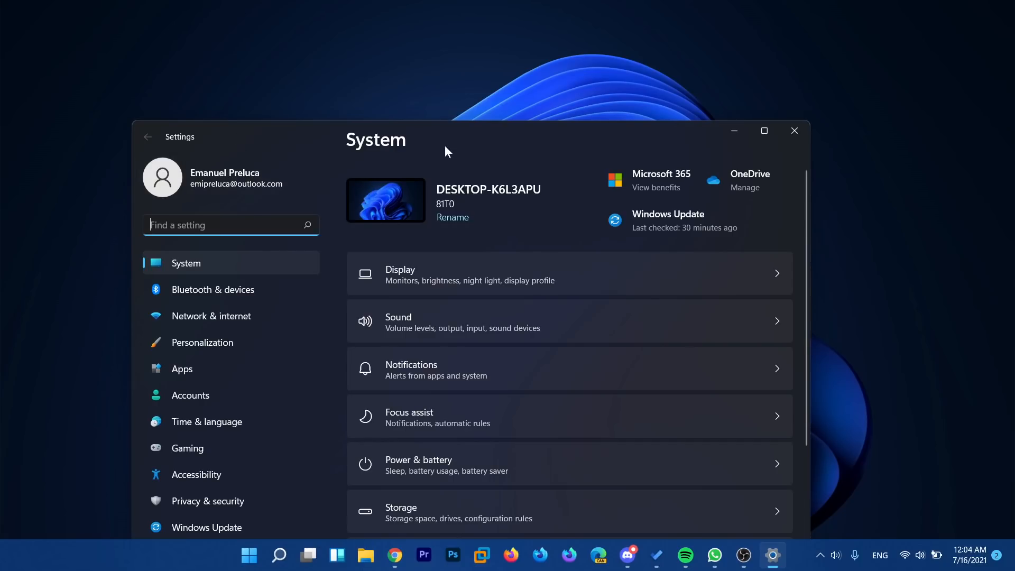
pyautogui.click(794, 130)
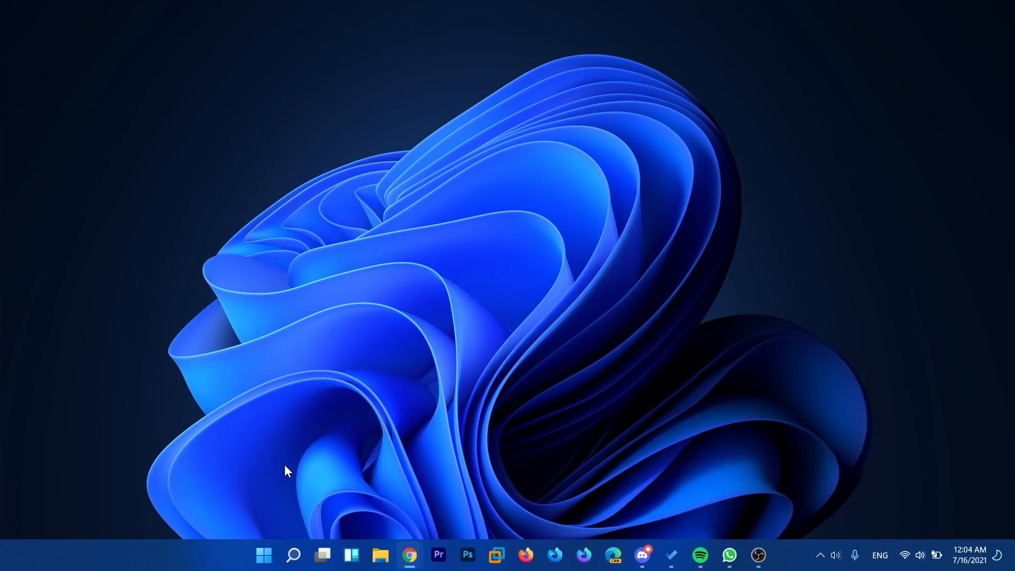
pyautogui.moveTo(293, 555)
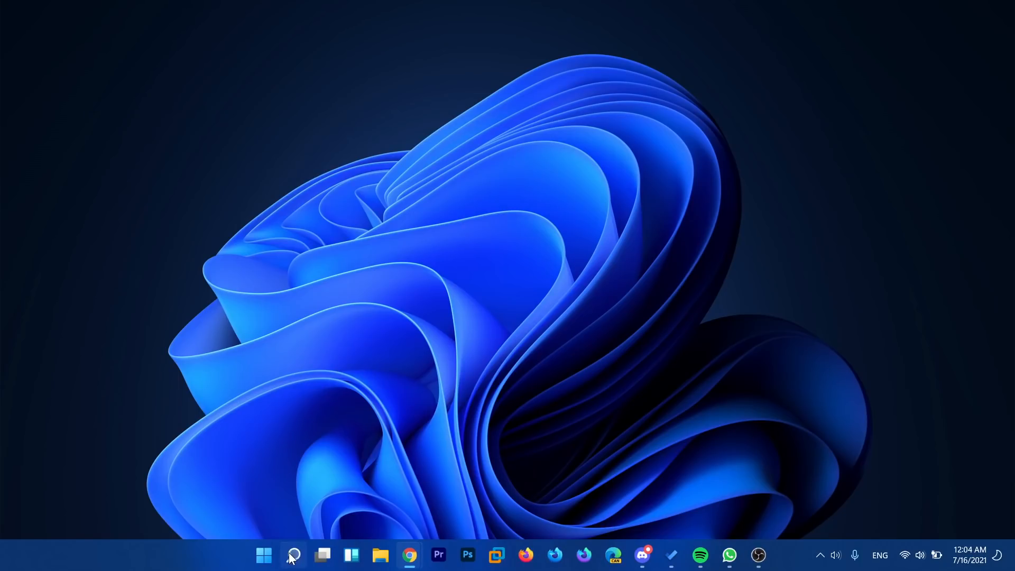
pyautogui.click(293, 555)
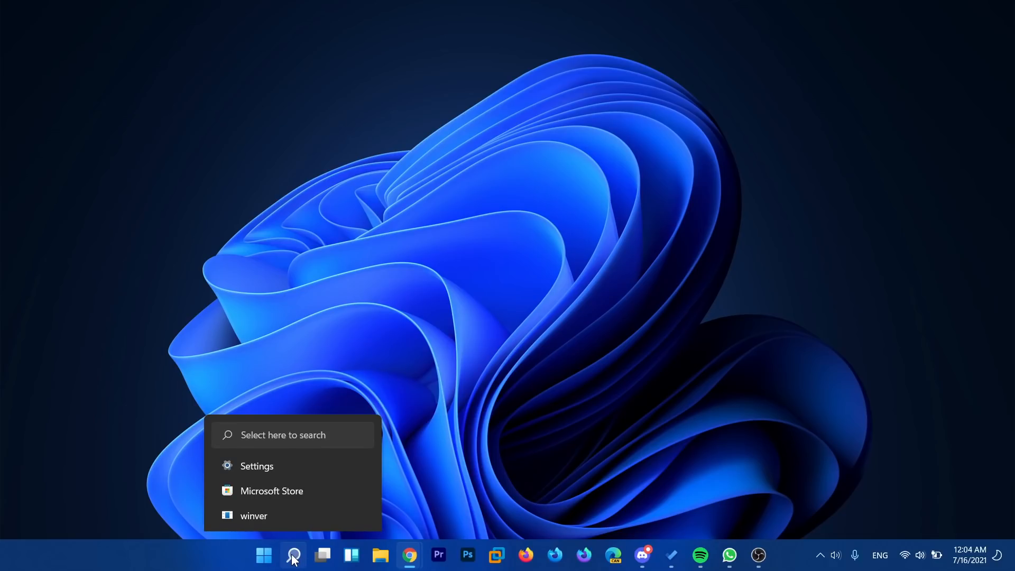
pyautogui.click(293, 555)
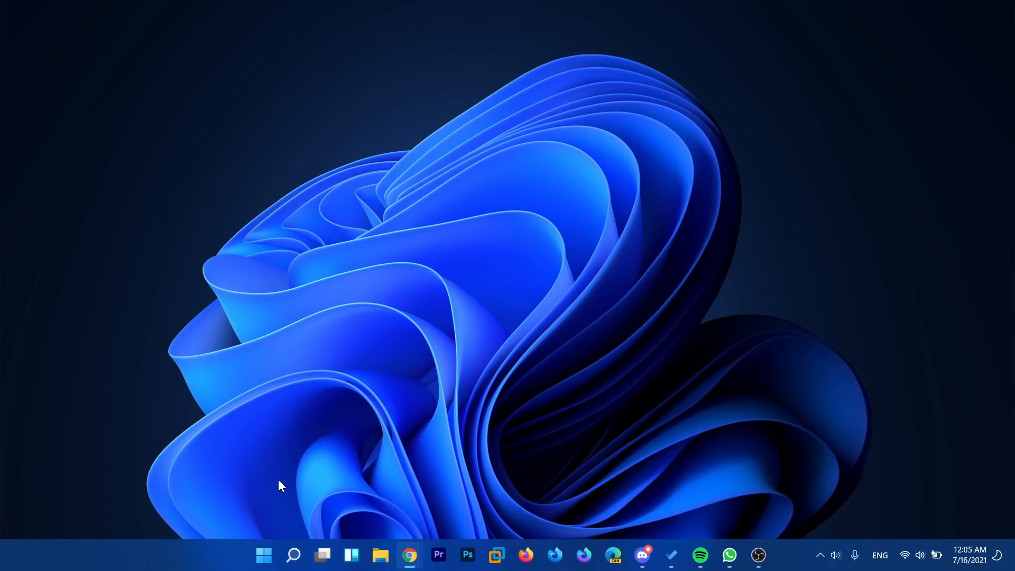
pyautogui.moveTo(377, 333)
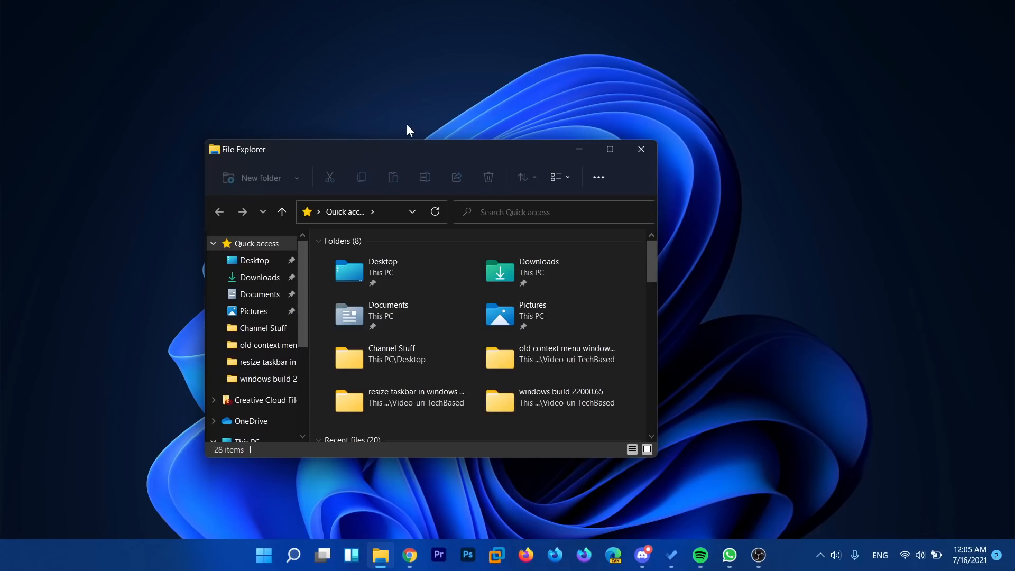
# Step: Launch File Explorer from the taskbar onto the Quick access folder list
pyautogui.click(408, 555)
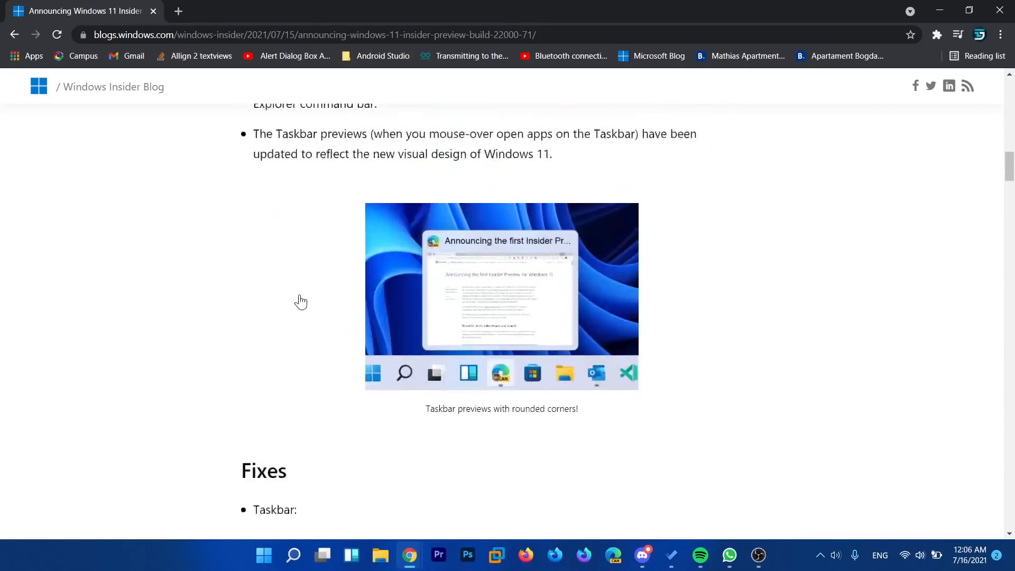
pyautogui.scroll(-3)
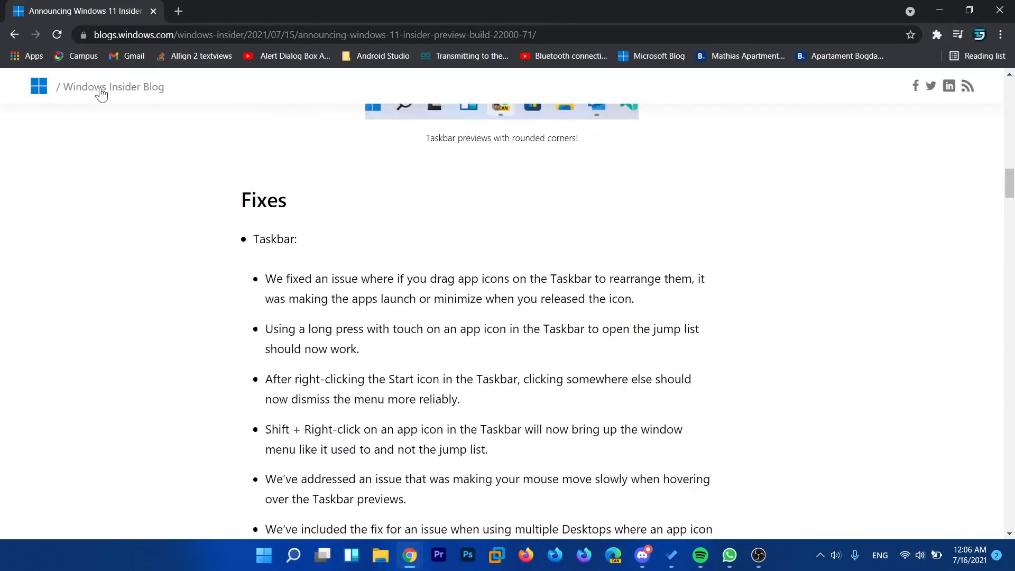
pyautogui.scroll(-3)
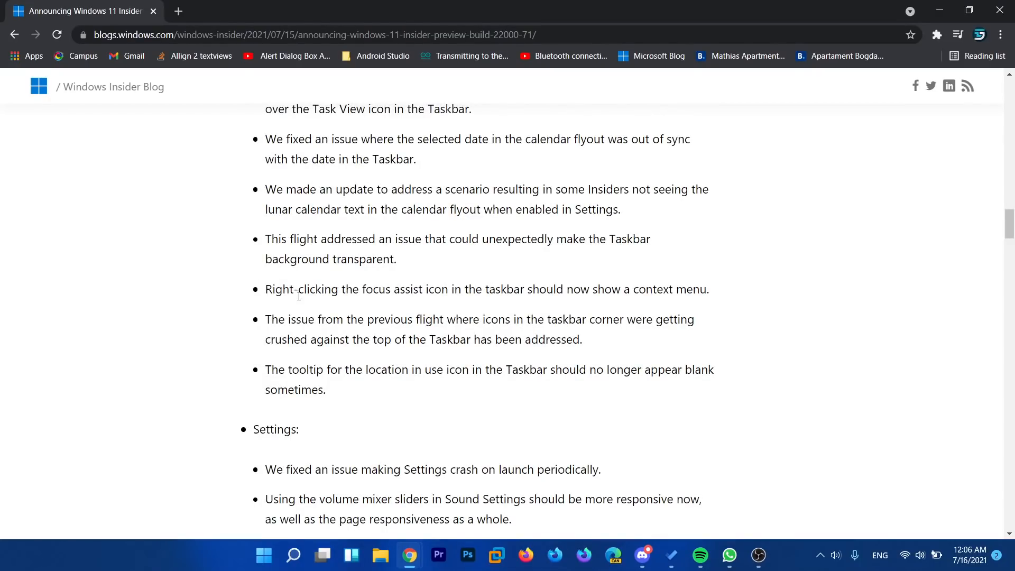
pyautogui.scroll(-3)
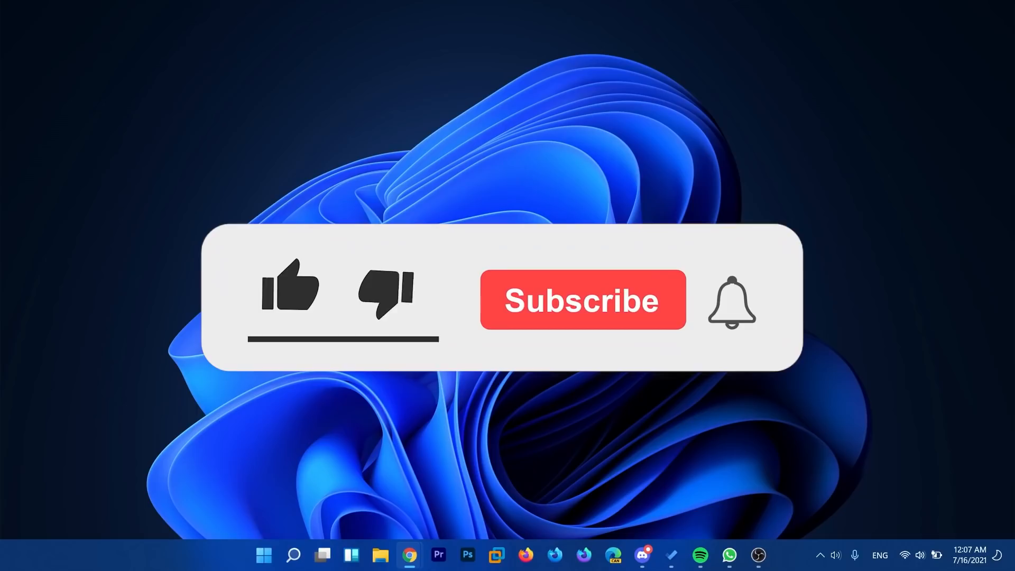
pyautogui.click(290, 289)
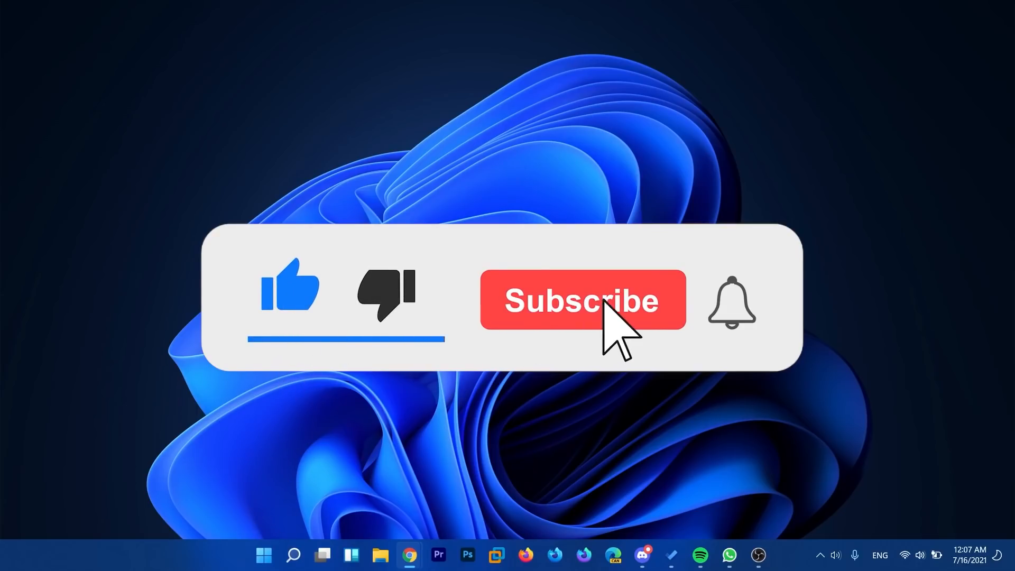
pyautogui.click(582, 300)
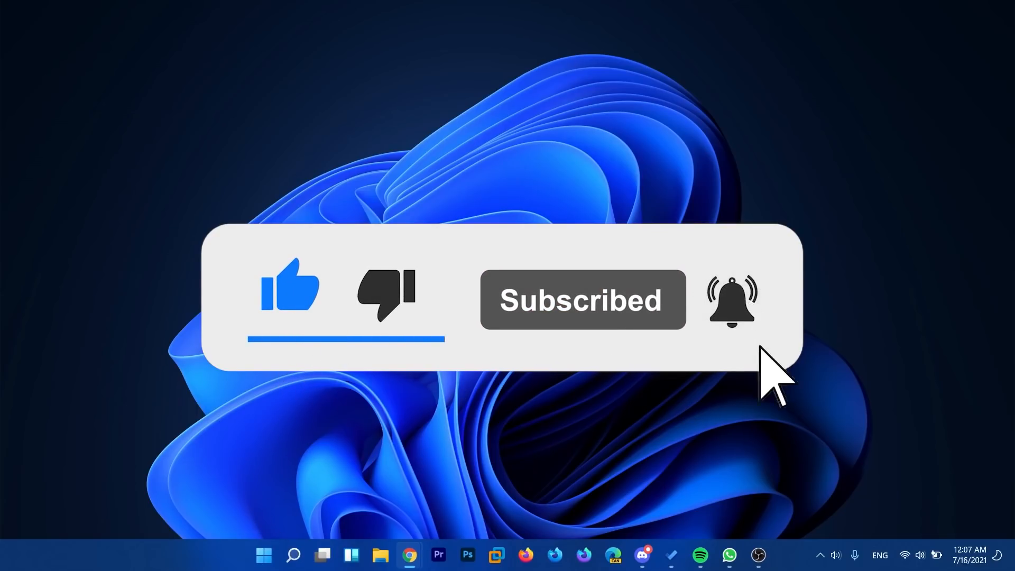